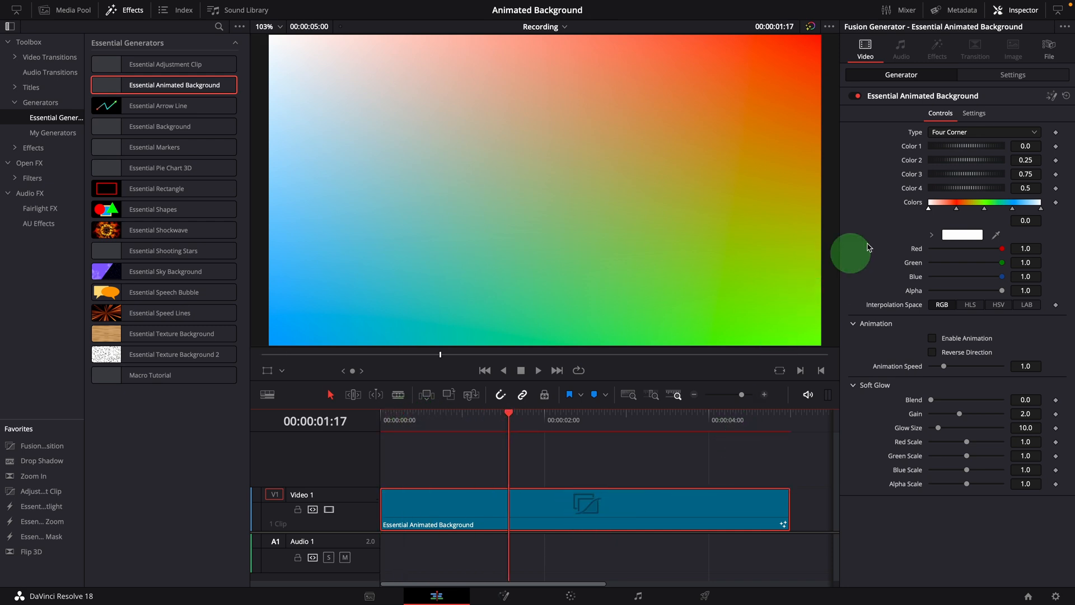
mouse_move(898, 141)
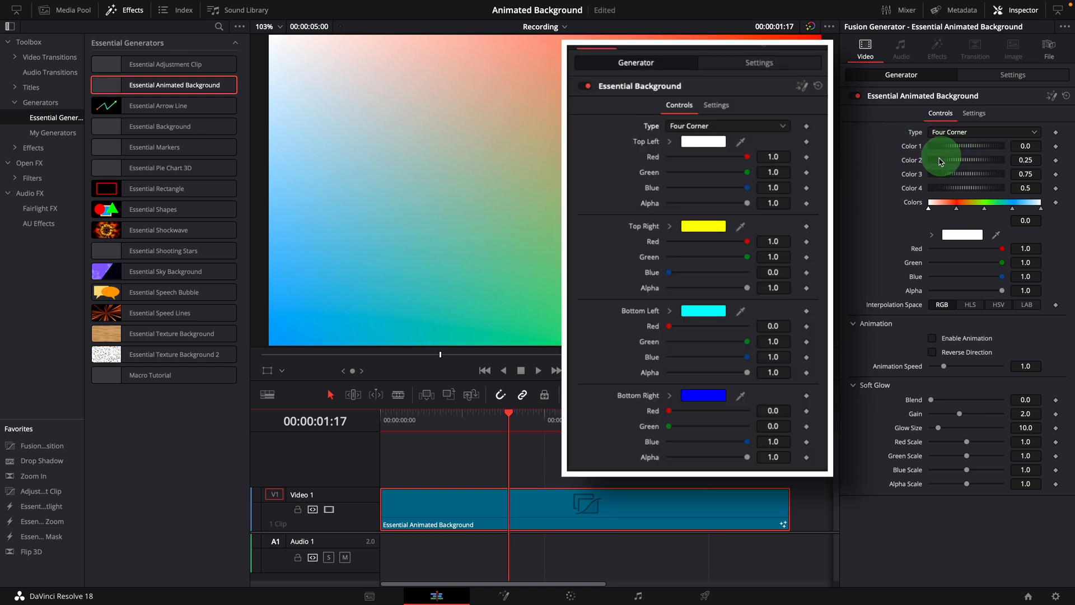
mouse_move(960, 174)
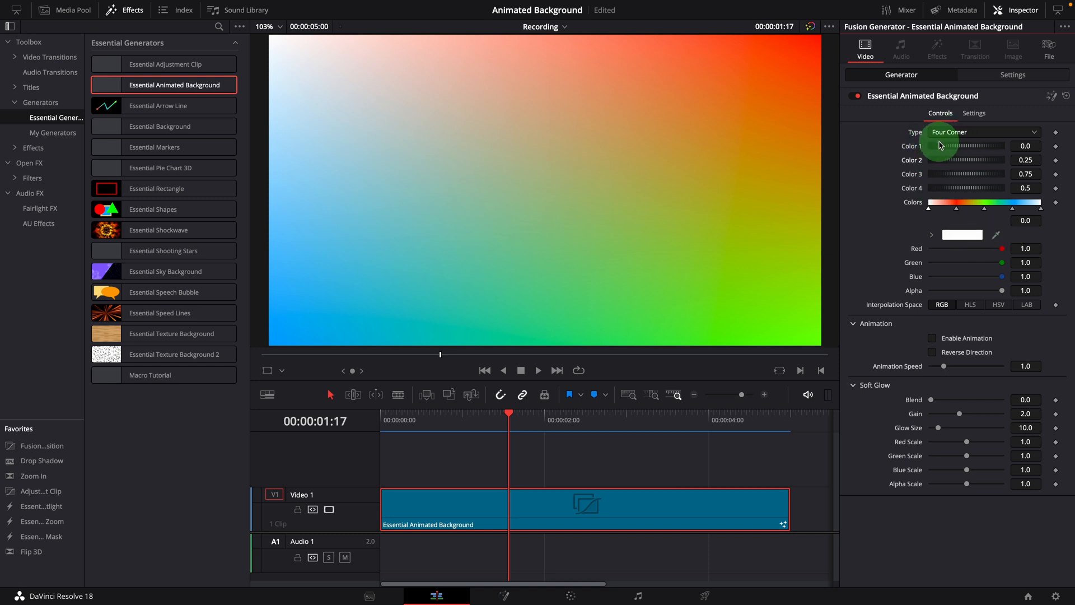
mouse_move(1057, 243)
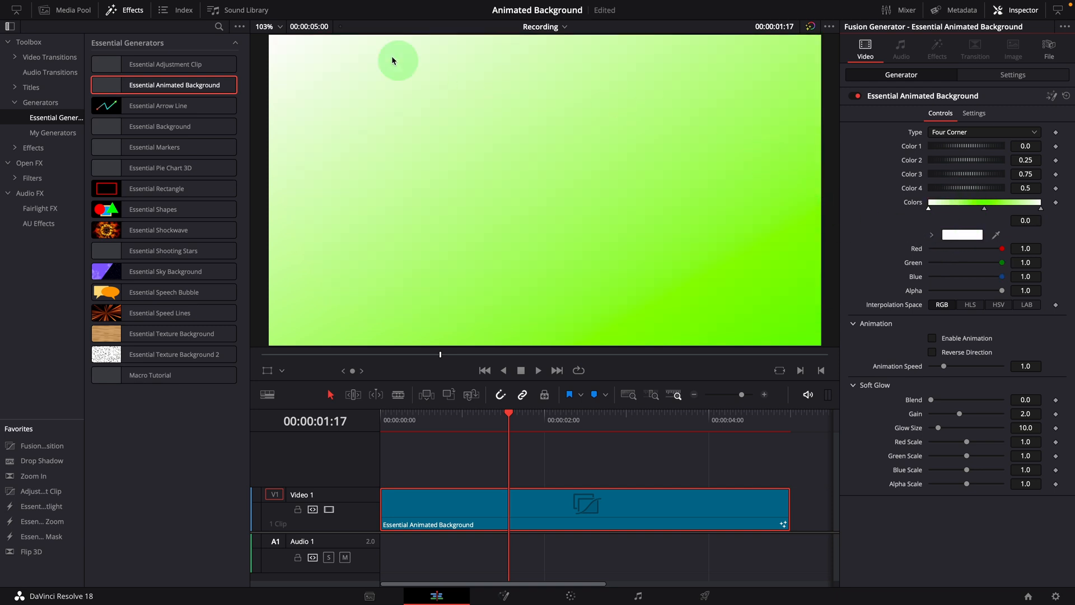
mouse_move(1068, 100)
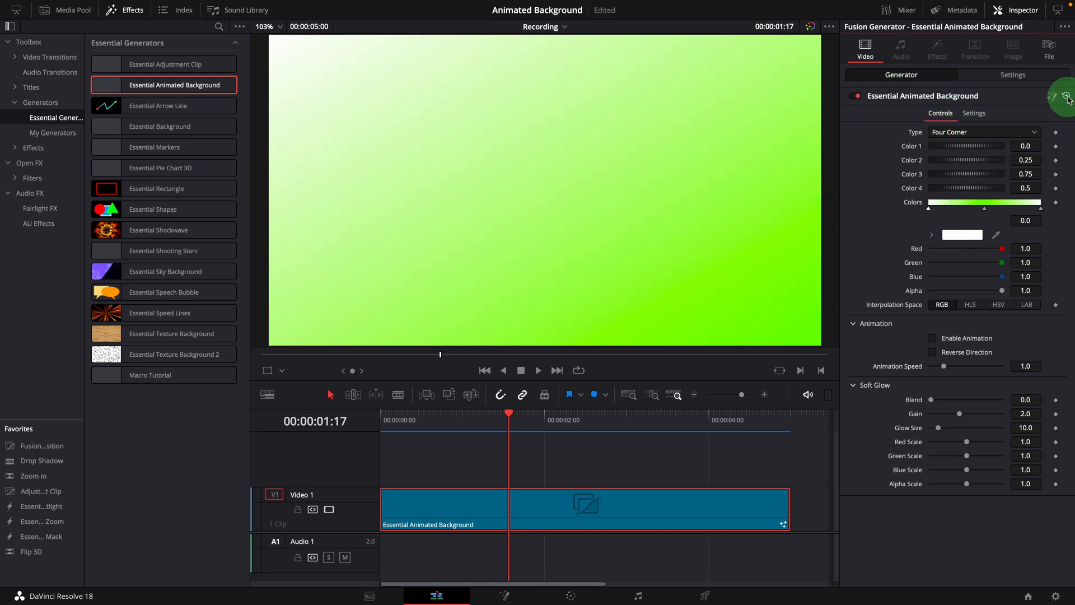
Step: Reset the generator colours and set Type to Horizontal for a white-to-red blend
left_click(984, 132)
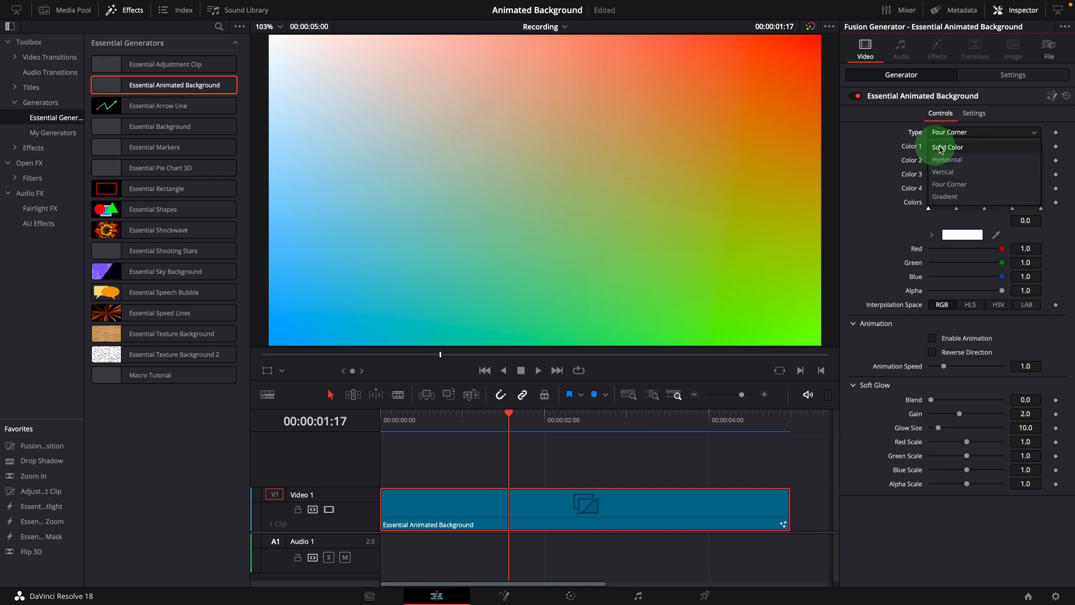
left_click(946, 147)
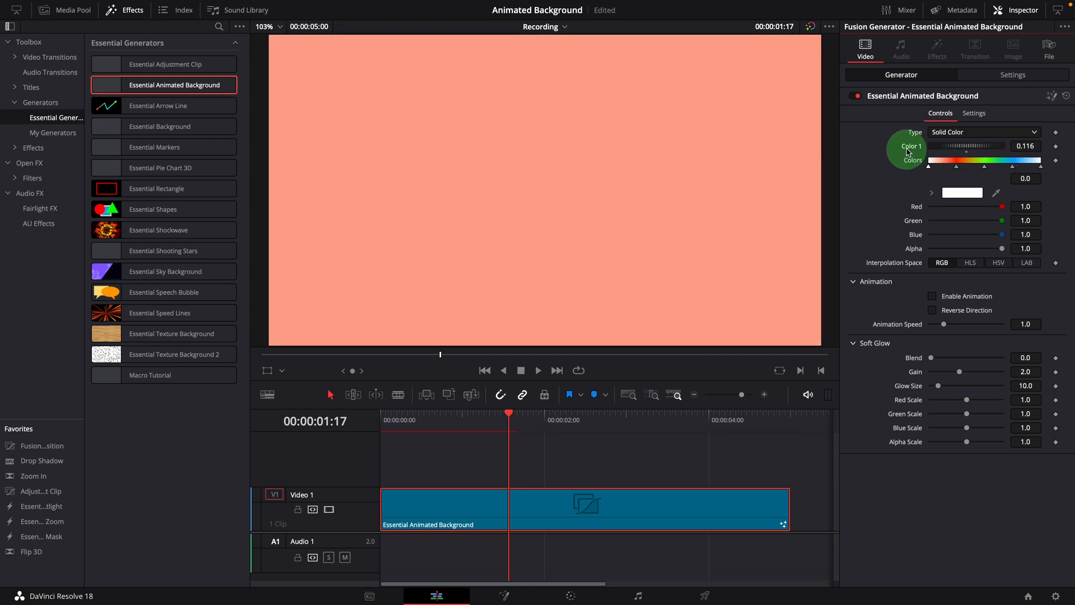
left_click(981, 131)
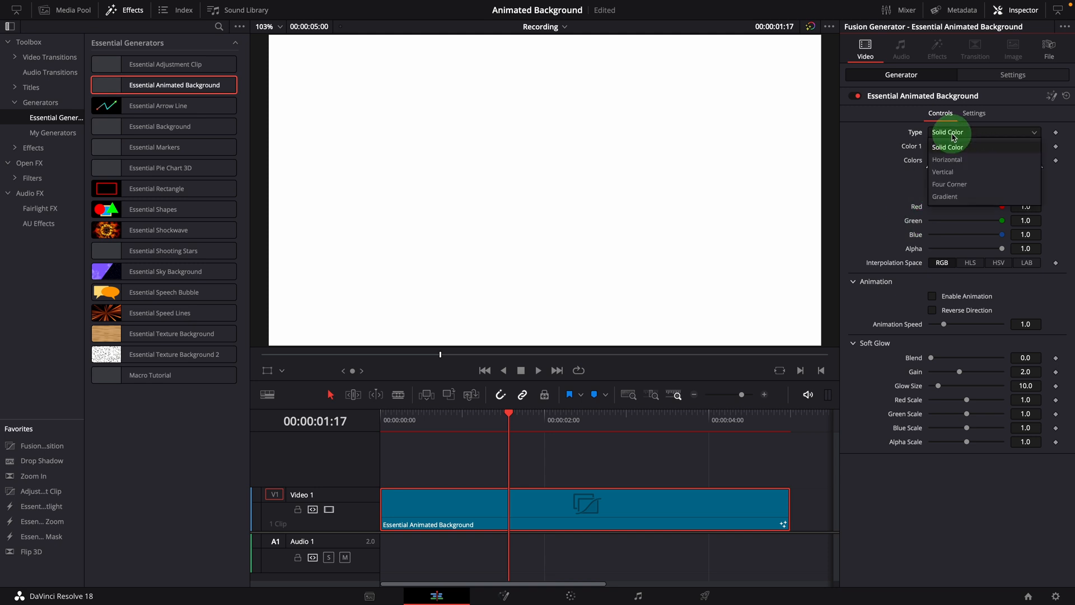
left_click(947, 160)
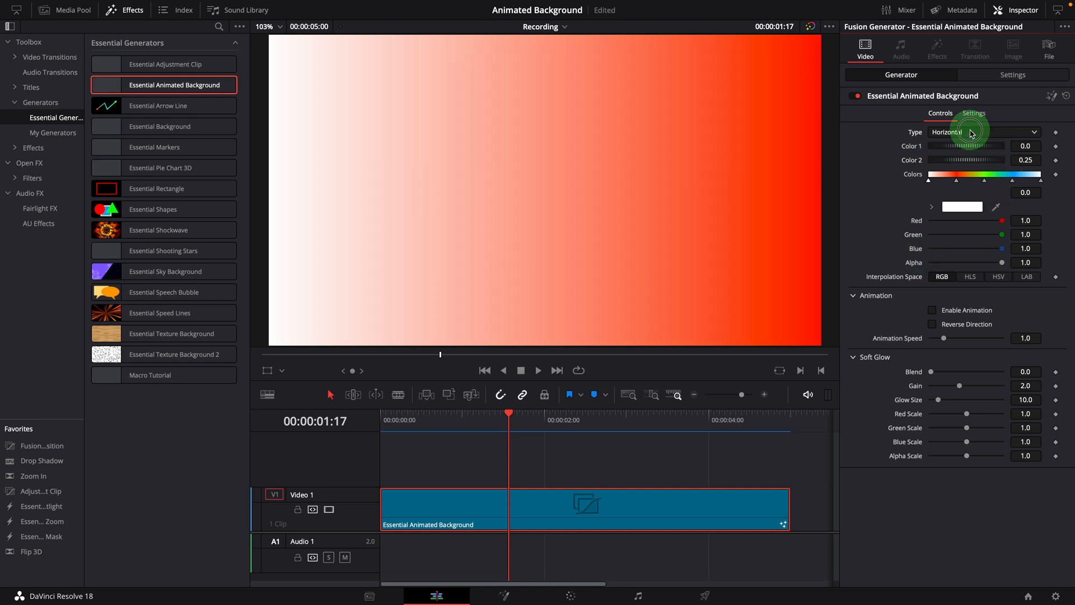
Step: Set Type to Vertical, white at the top fading to blue at the bottom
left_click(981, 132)
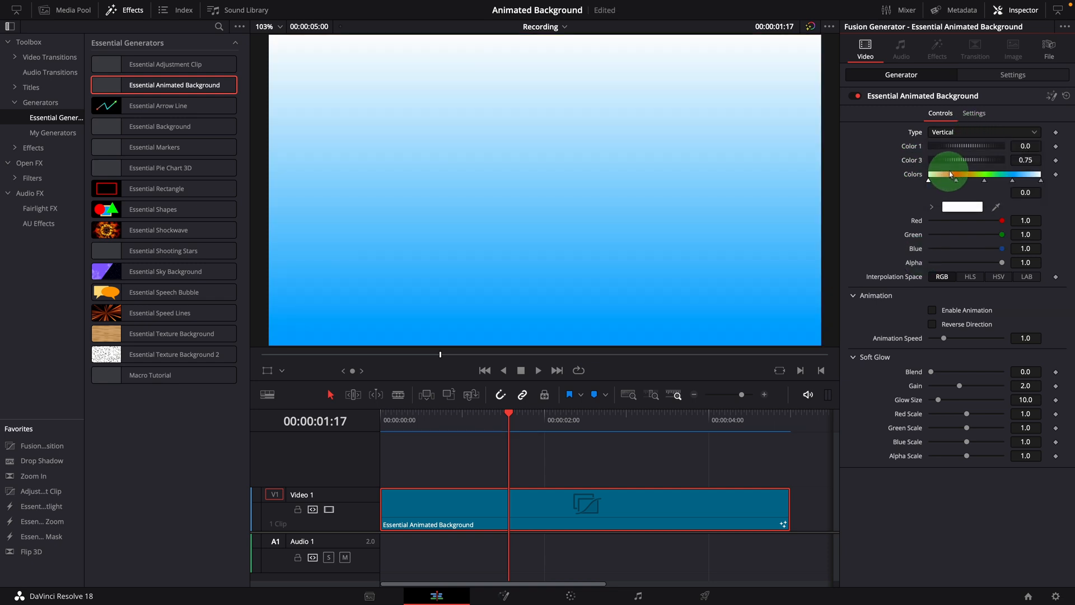
mouse_move(905, 169)
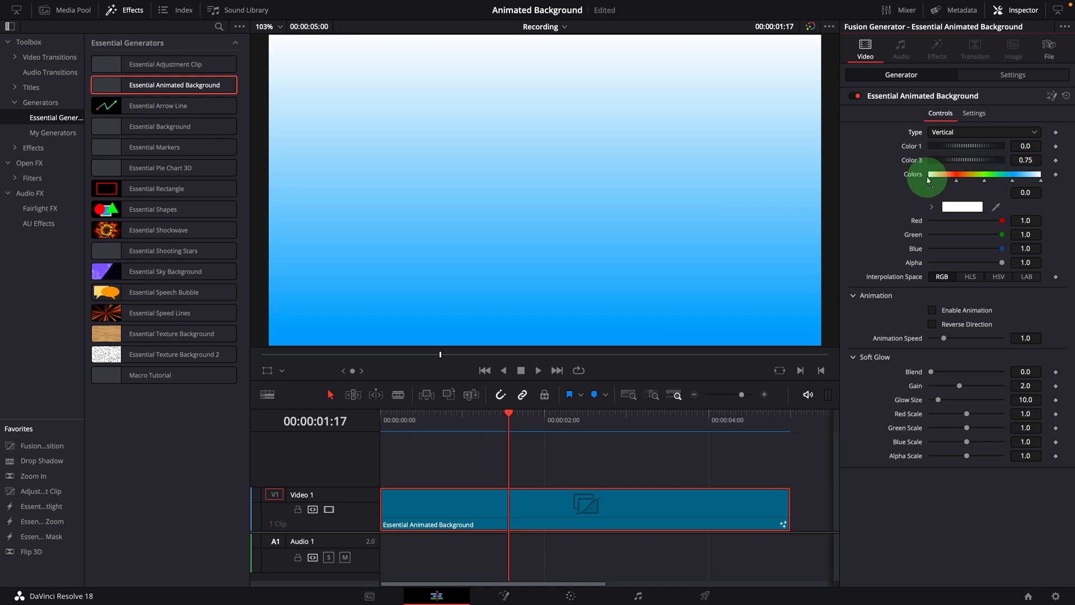
left_click(984, 132)
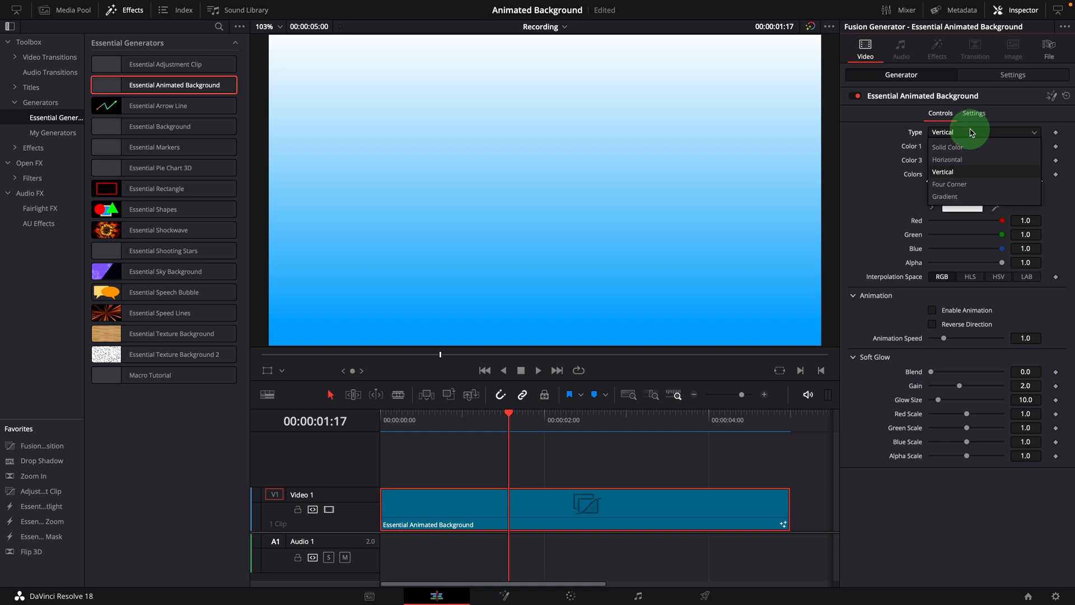
mouse_move(950, 184)
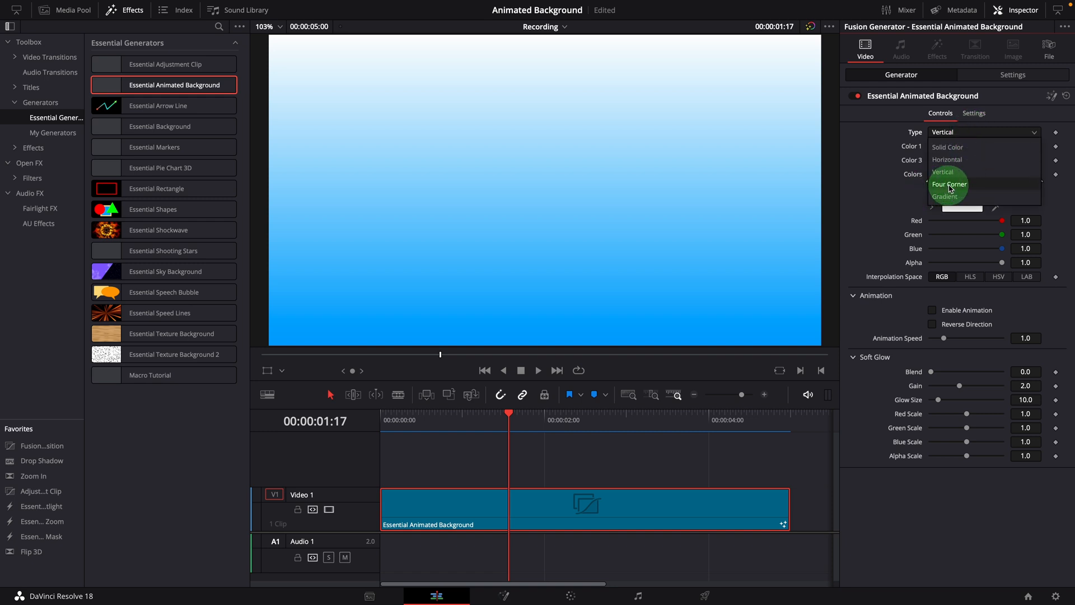
mouse_move(944, 197)
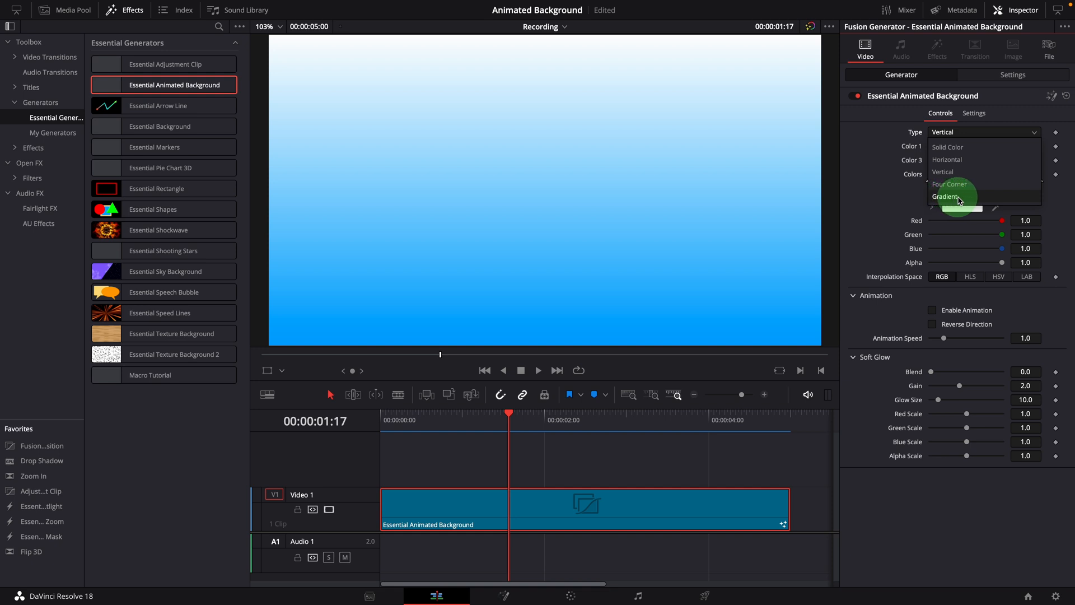
Step: Set Type to Gradient, giving a linear left-to-right rainbow between white edges
left_click(946, 197)
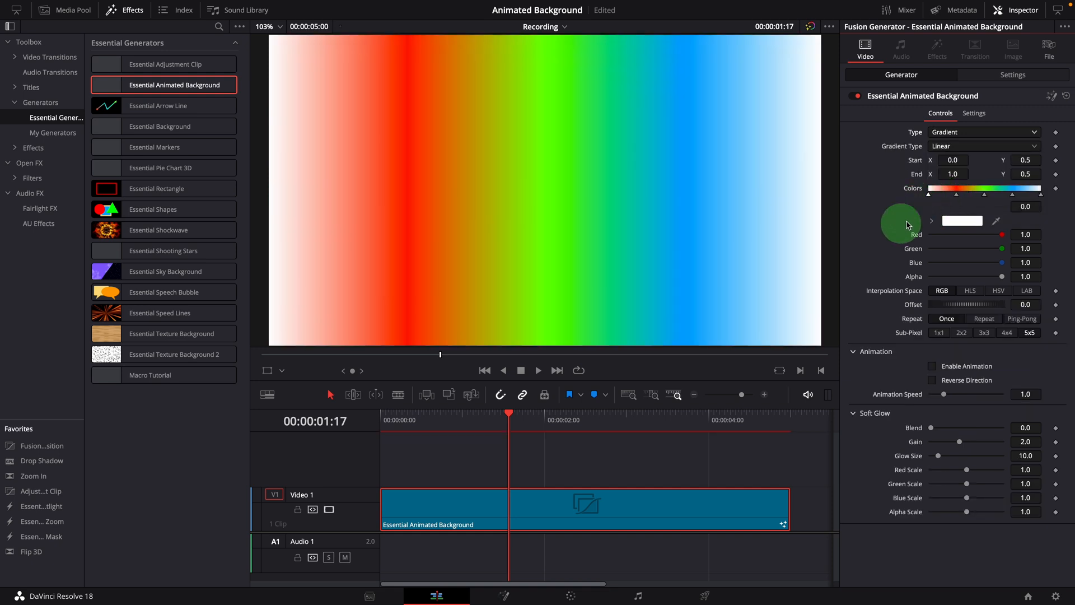
mouse_move(723, 229)
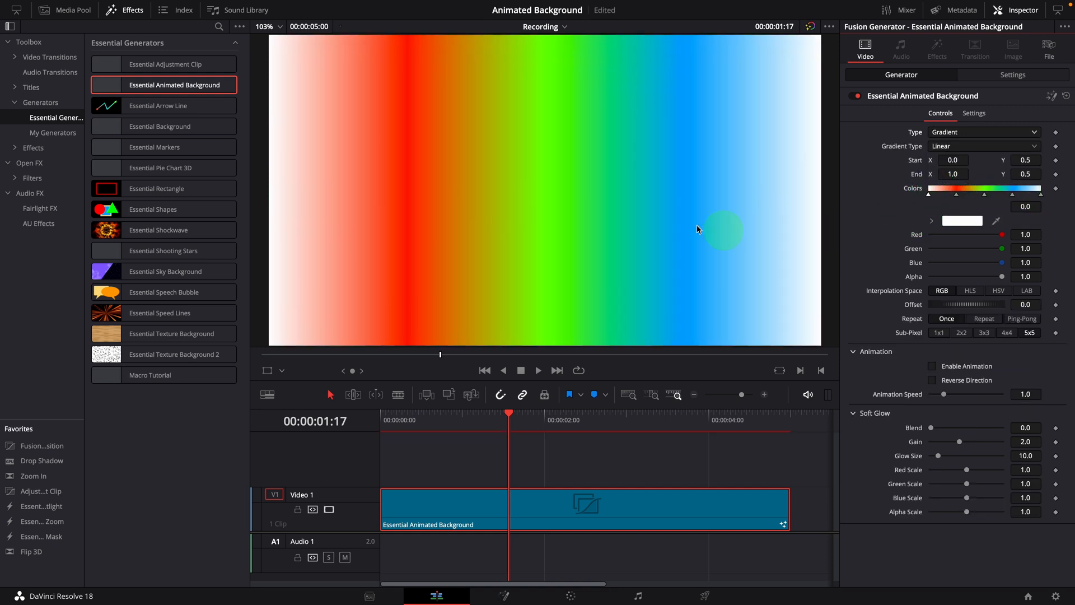
mouse_move(934, 231)
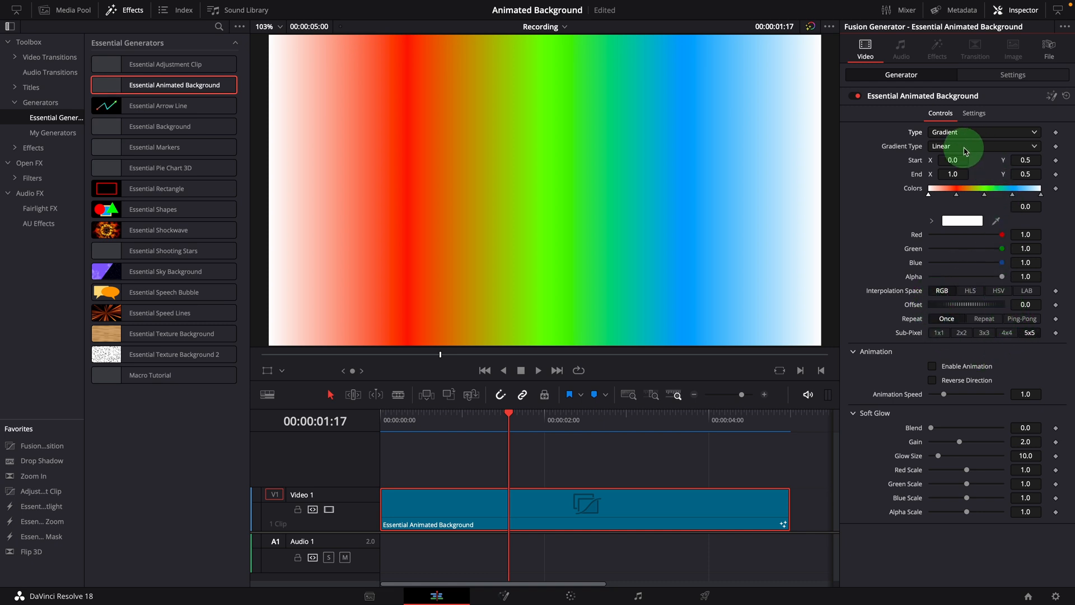
mouse_move(913, 150)
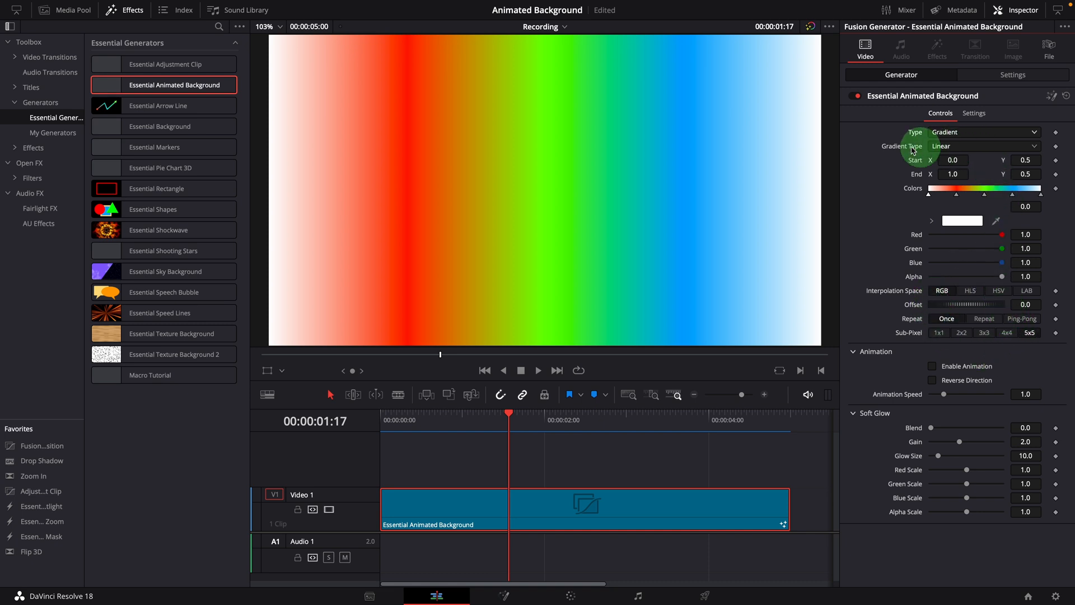
mouse_move(919, 170)
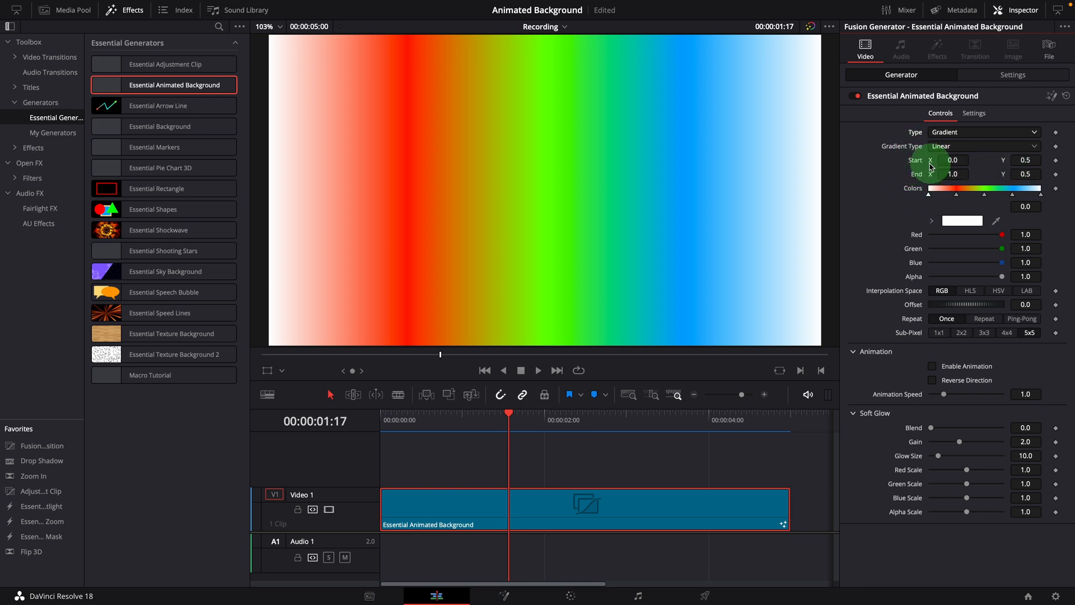
mouse_move(916, 186)
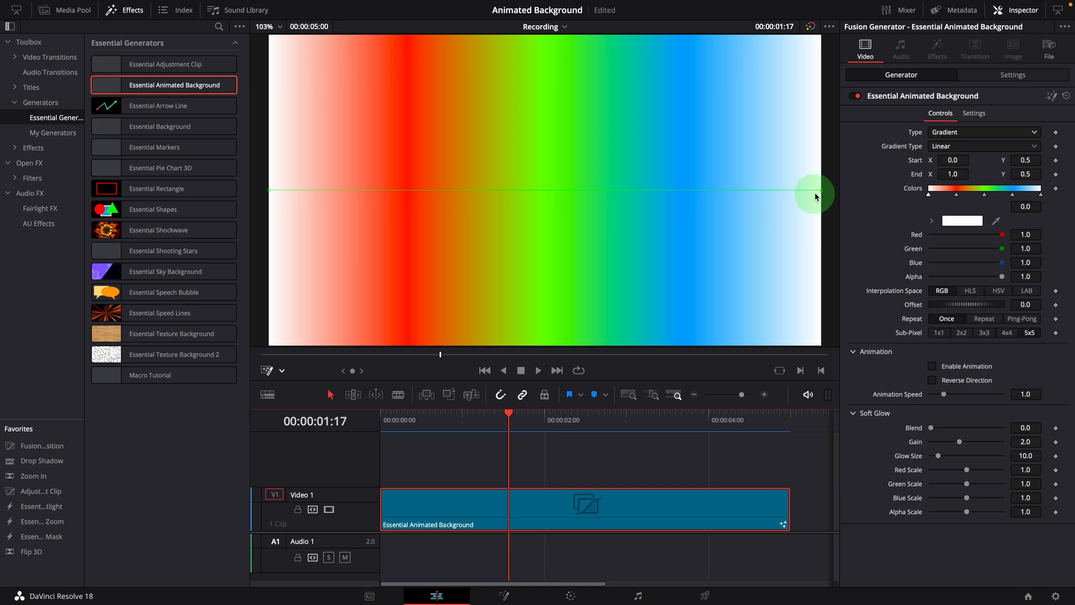
mouse_move(329, 198)
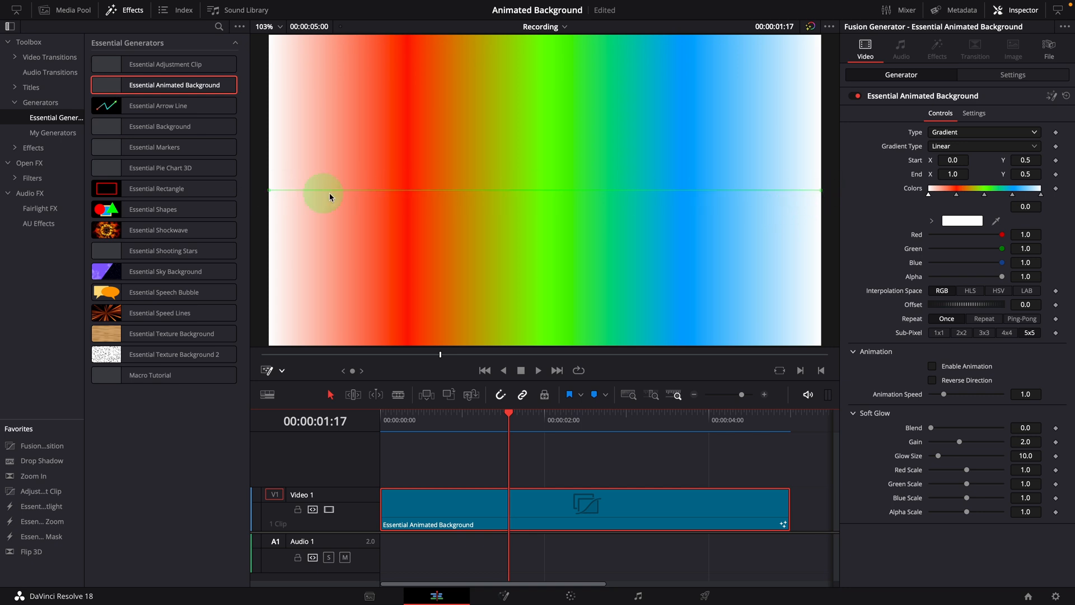
Step: Drag the gradient start and end points together into a narrow band right of centre
left_click_drag(323, 196, 410, 190)
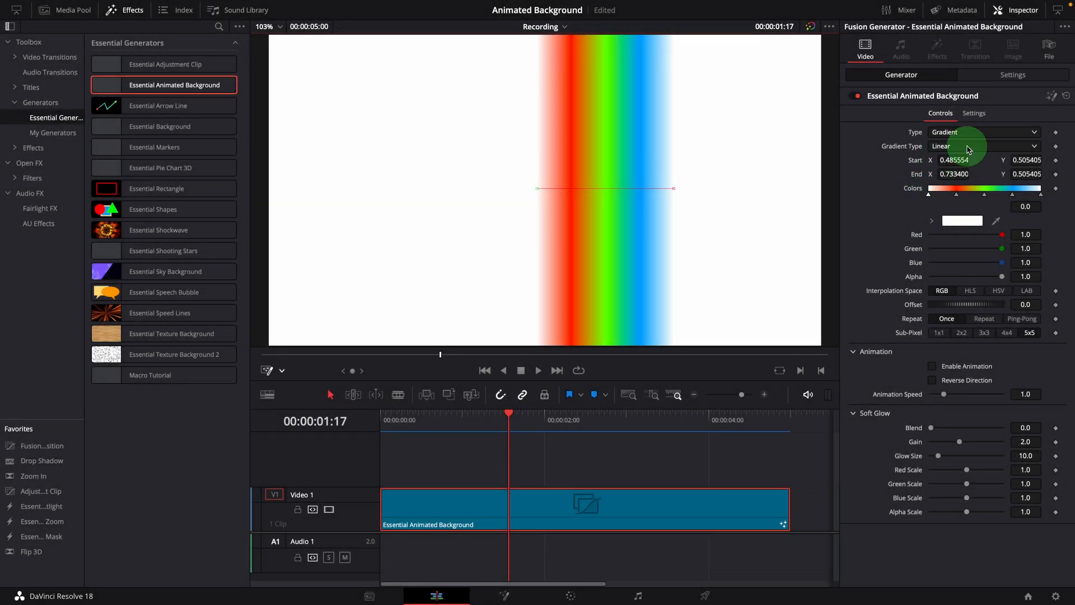
mouse_move(953, 298)
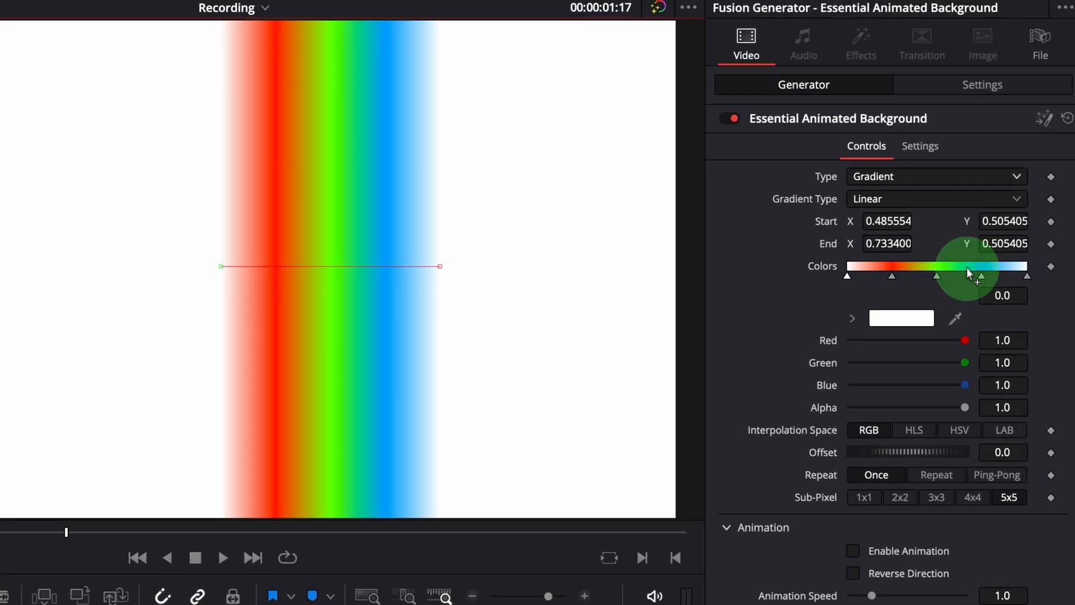
left_click(967, 266)
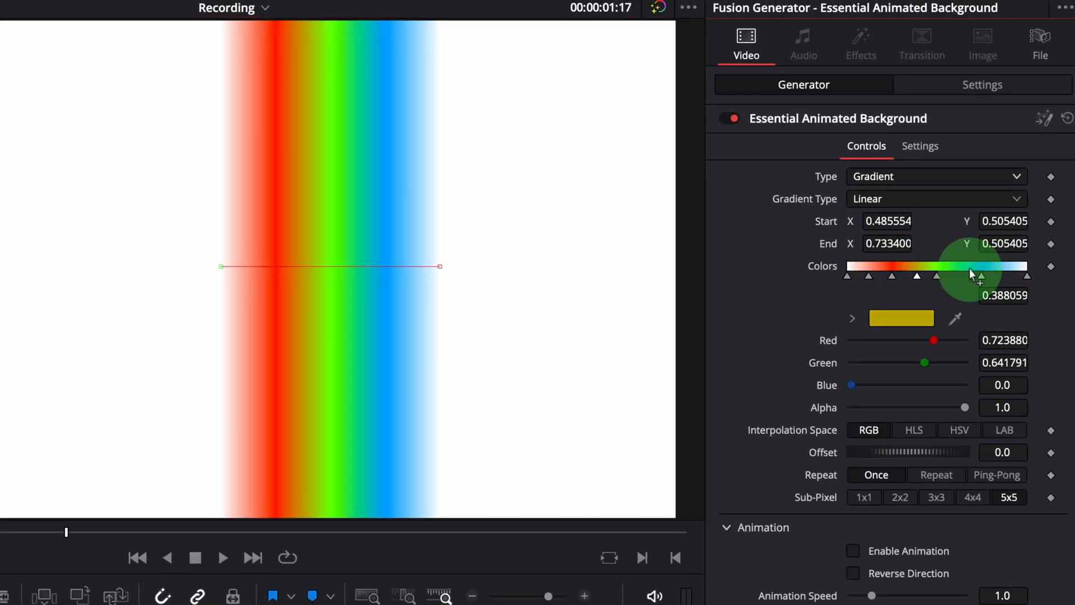
left_click(867, 276)
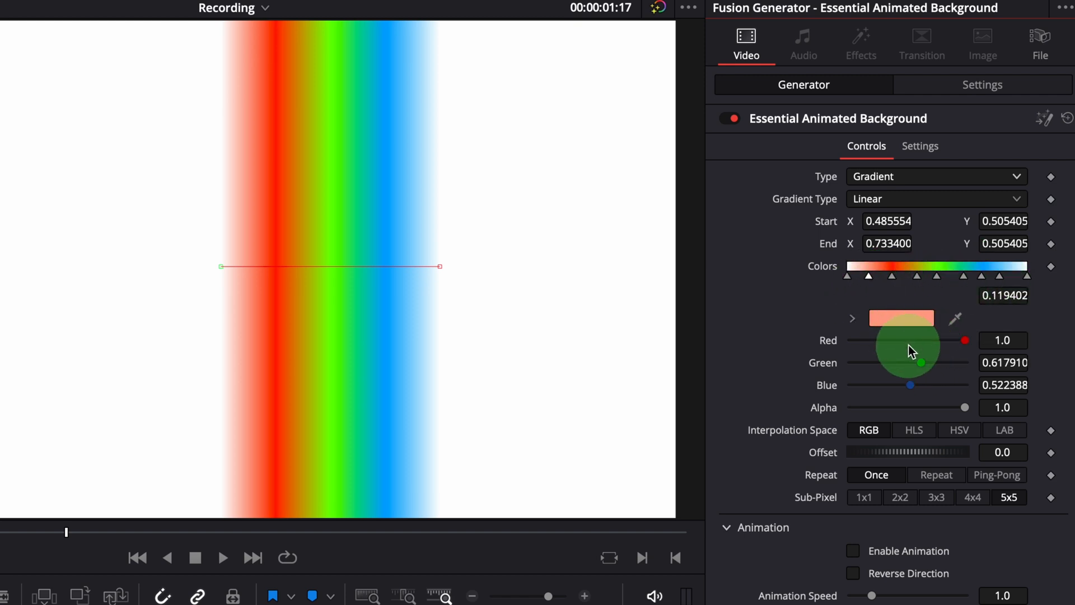
left_click(901, 317)
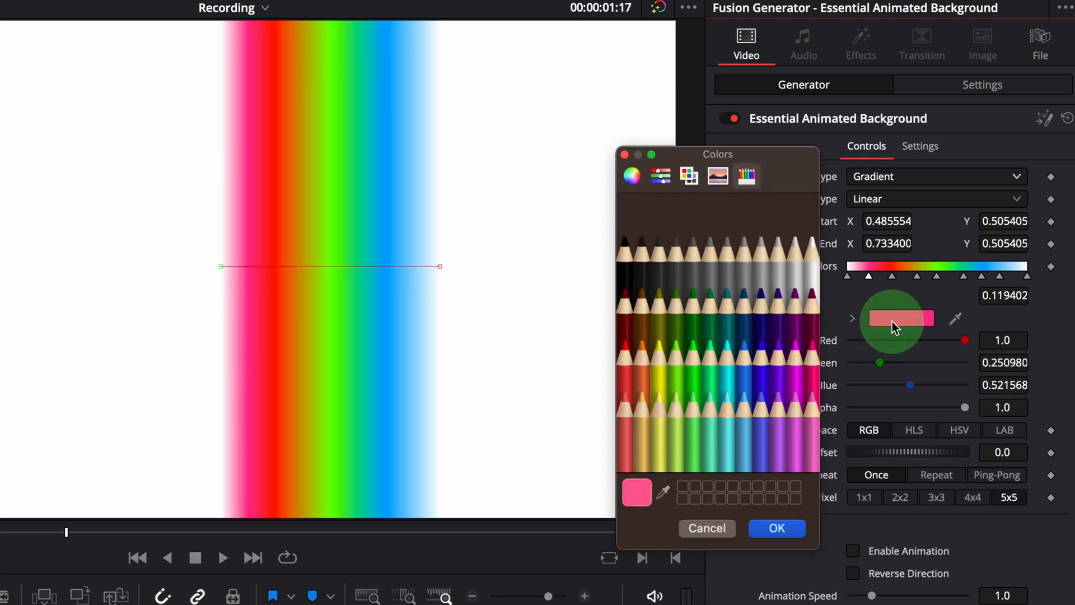
left_click(693, 322)
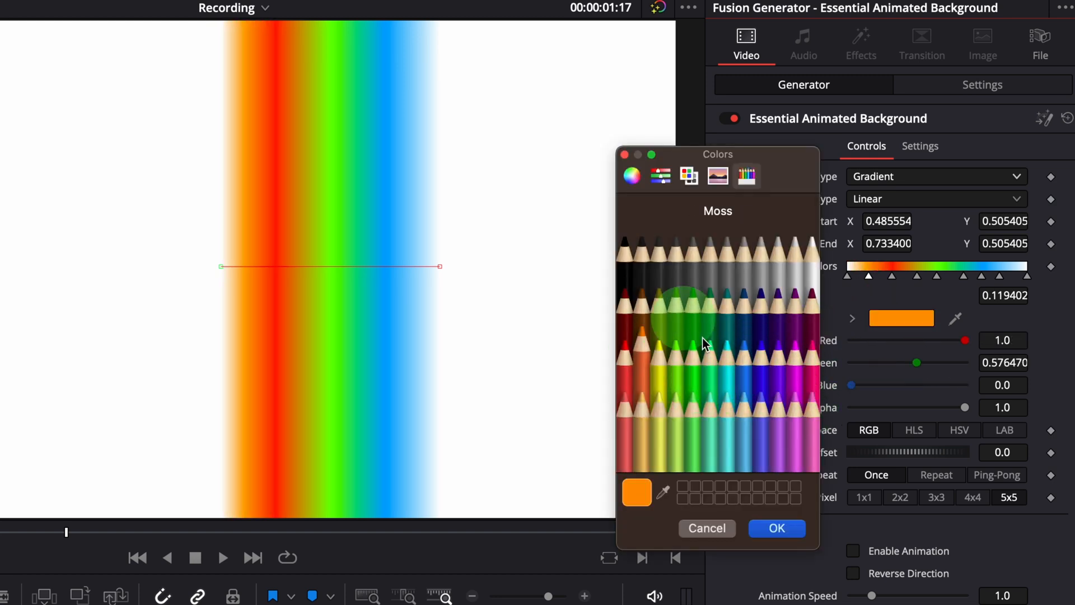
left_click(775, 528)
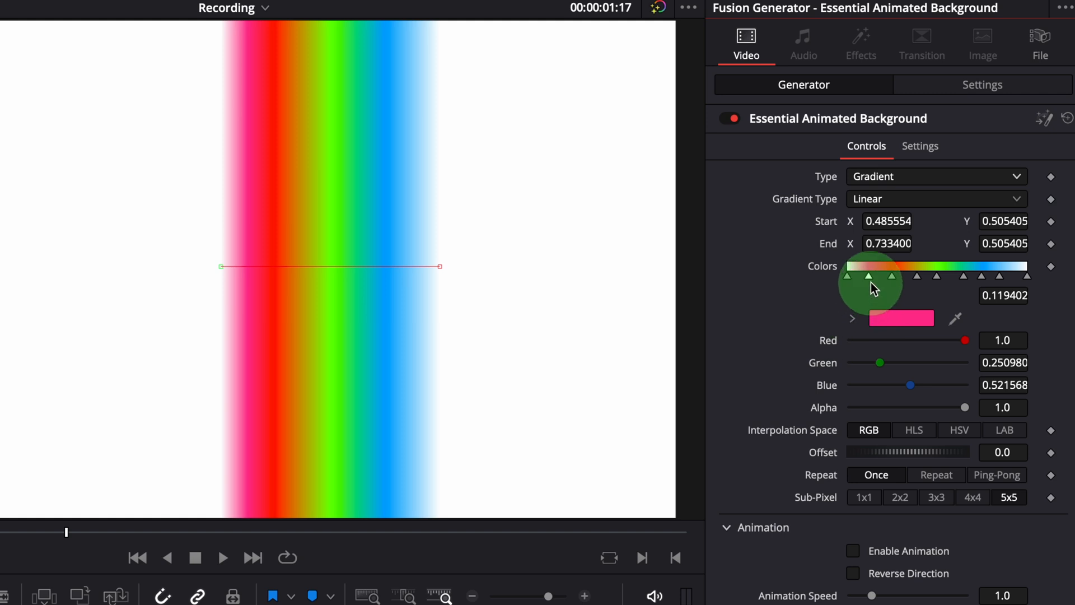
mouse_move(871, 286)
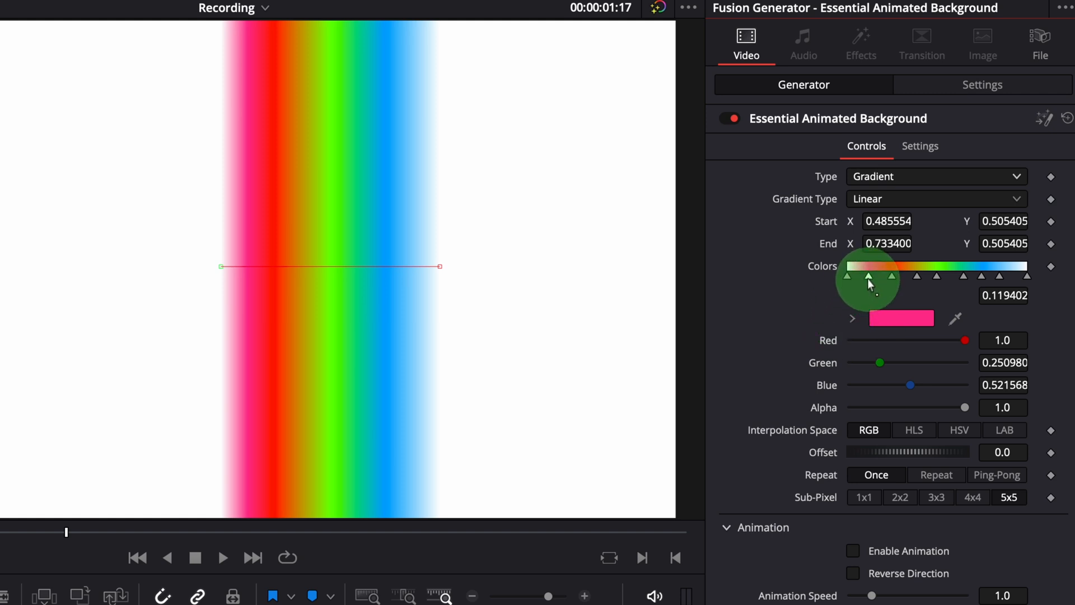
Step: Add a colour stop, then delete extra stops to restore white, red, green, blue, white
key("ctrl")
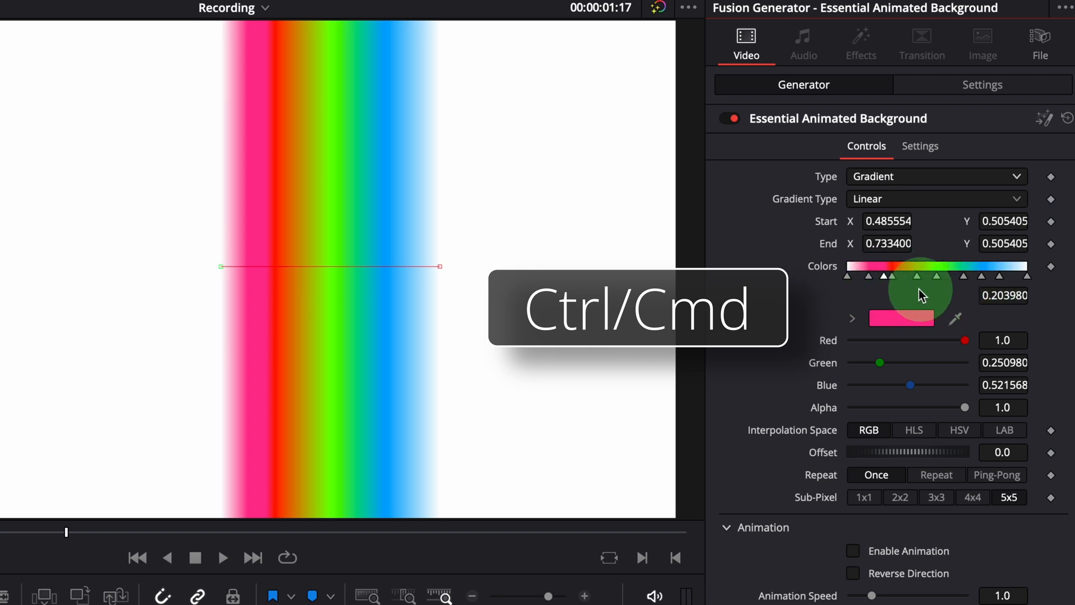
left_click(895, 276)
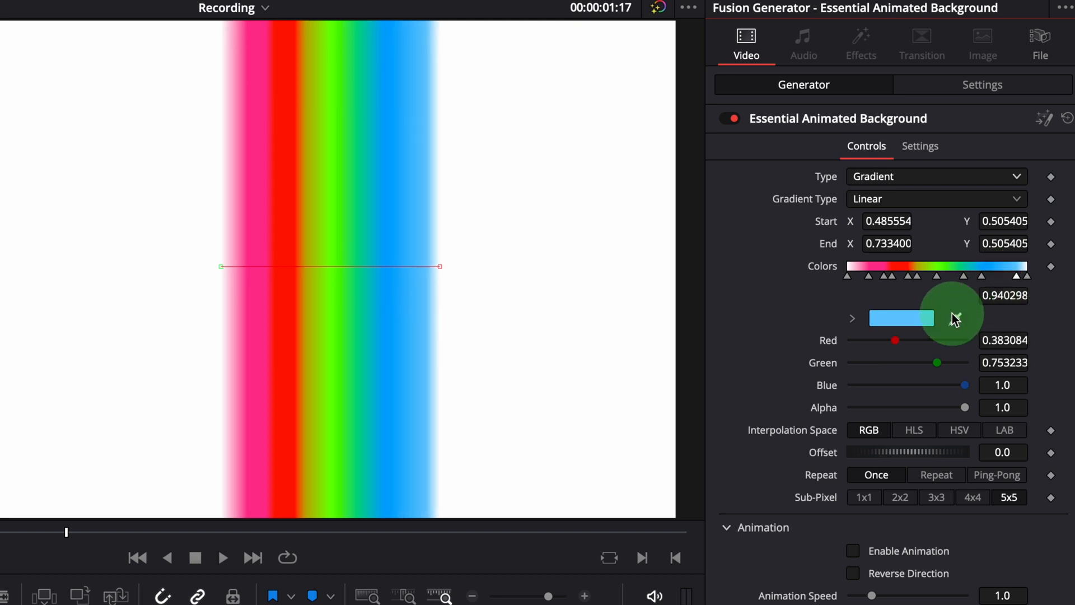
mouse_move(965, 280)
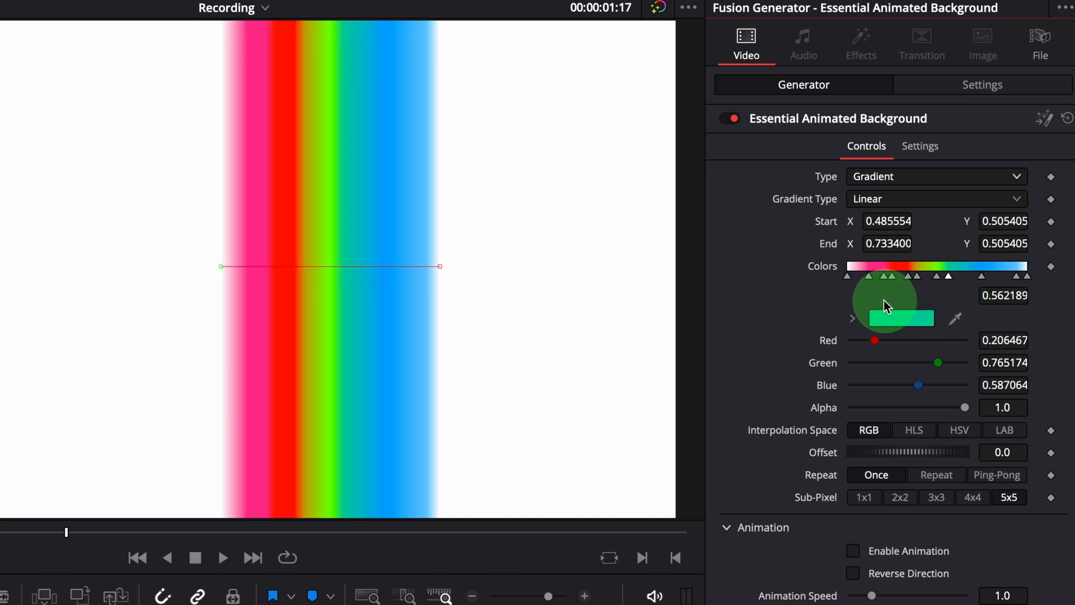
mouse_move(998, 302)
type("0.6")
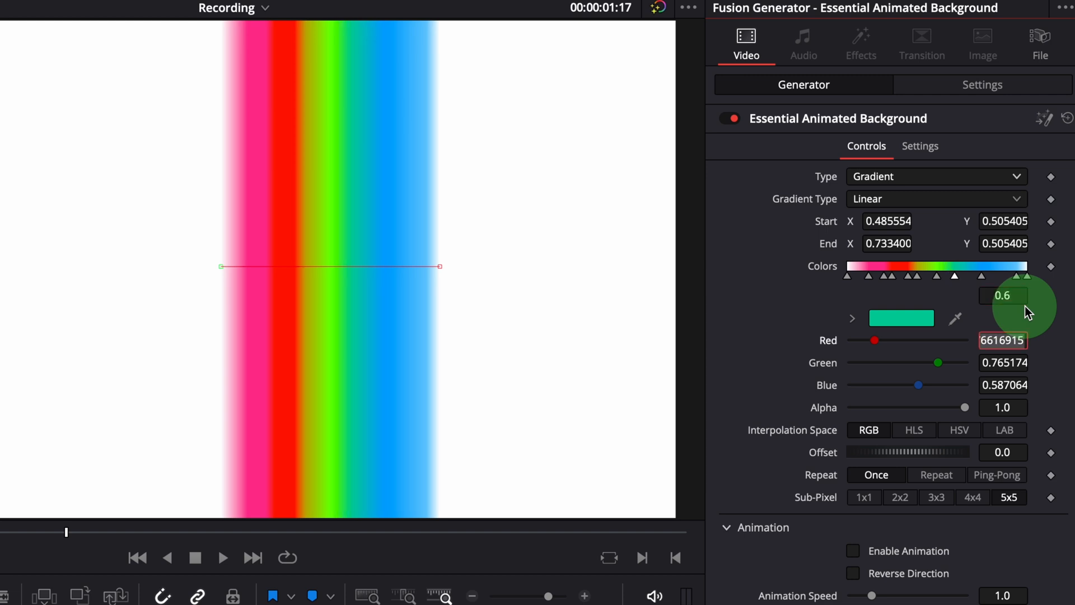
mouse_move(1021, 284)
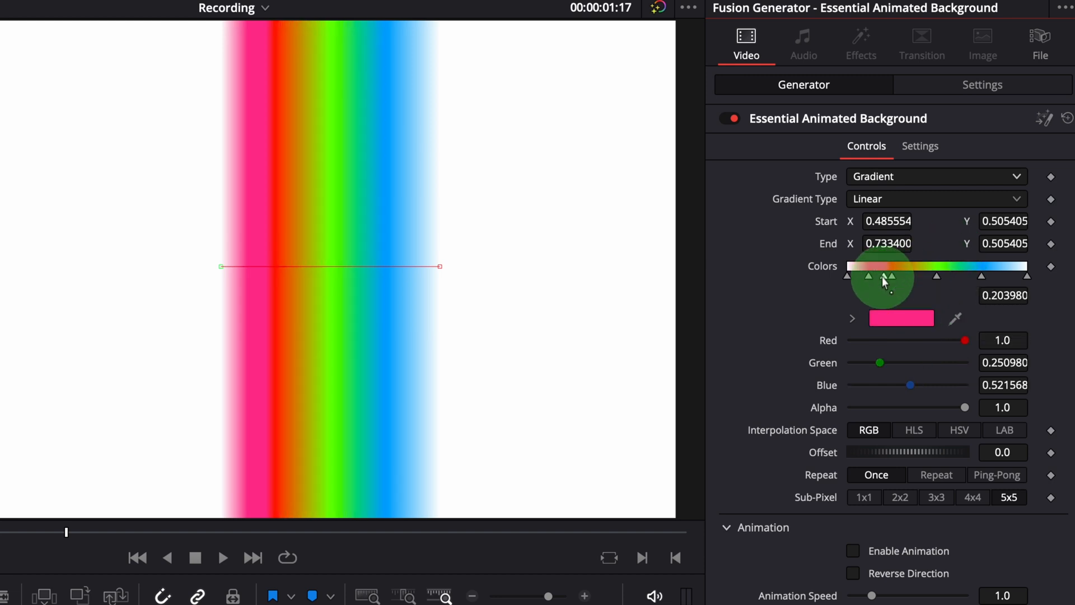
key("Delete")
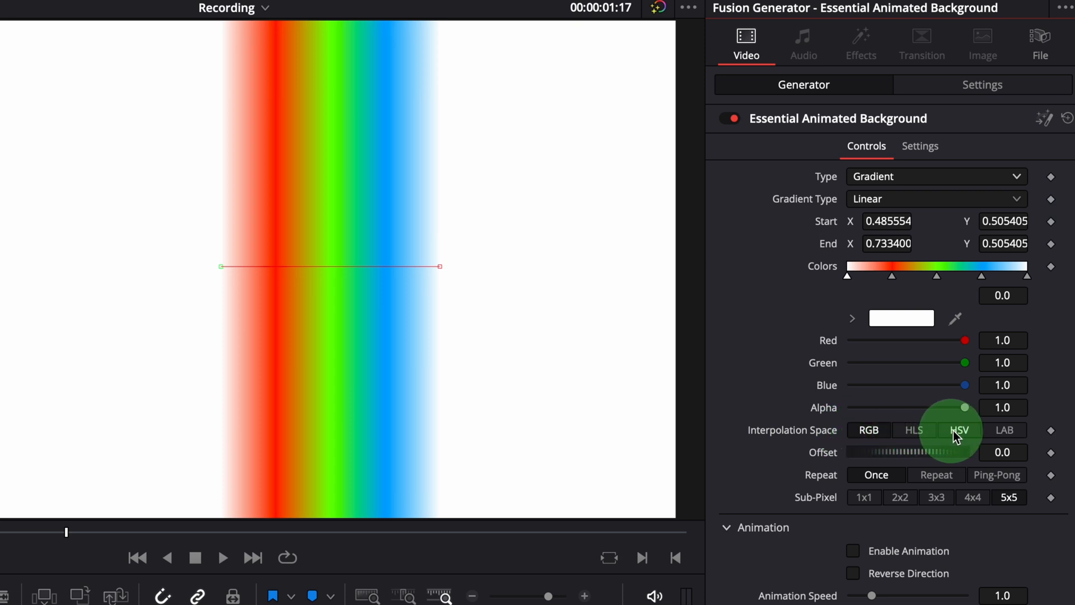
left_click(913, 430)
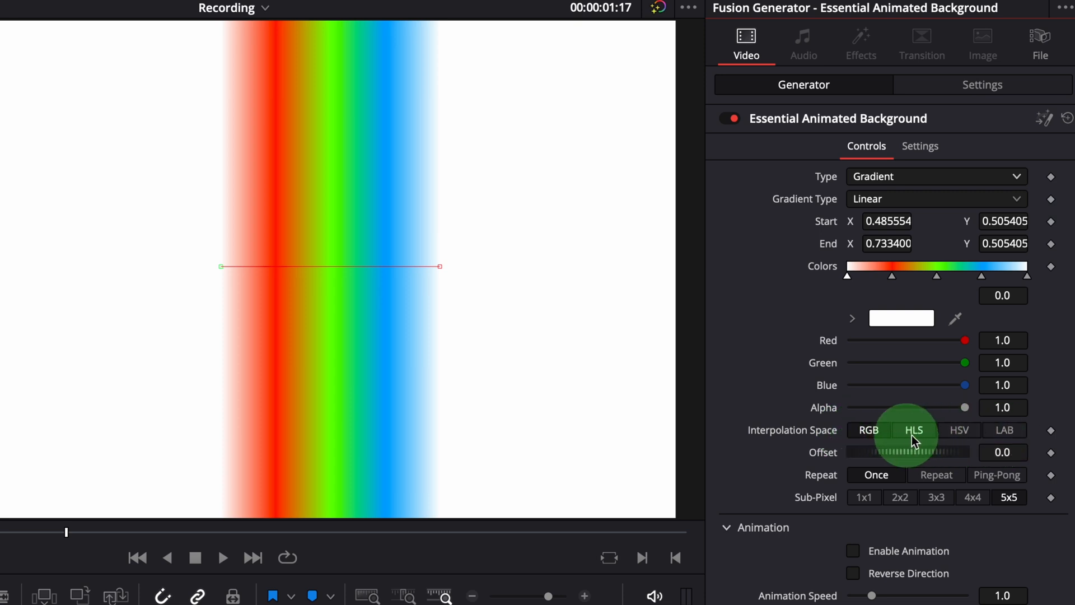
left_click(959, 430)
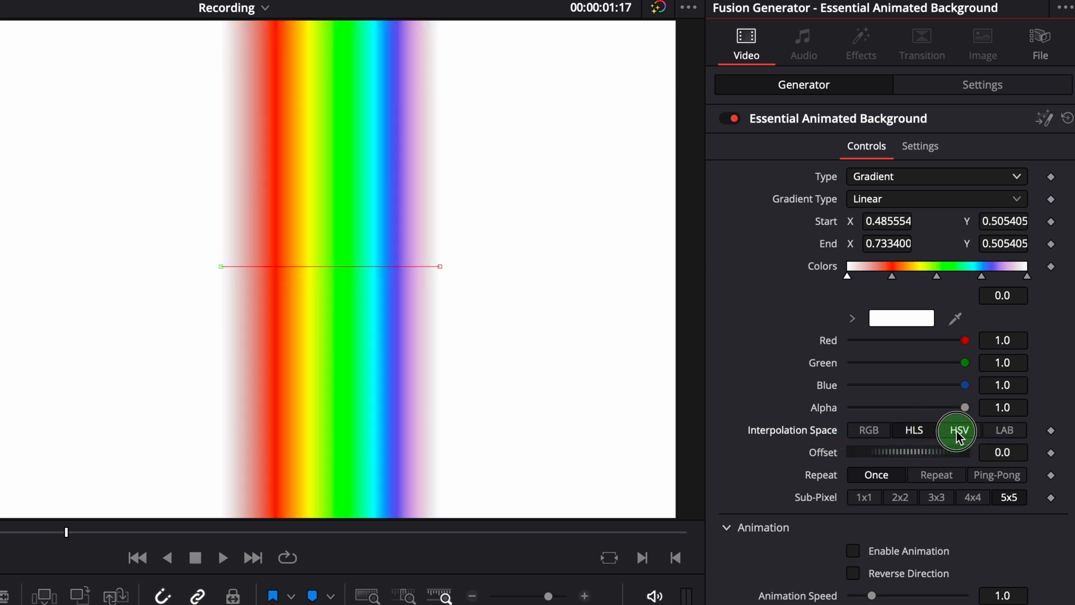
left_click(1003, 430)
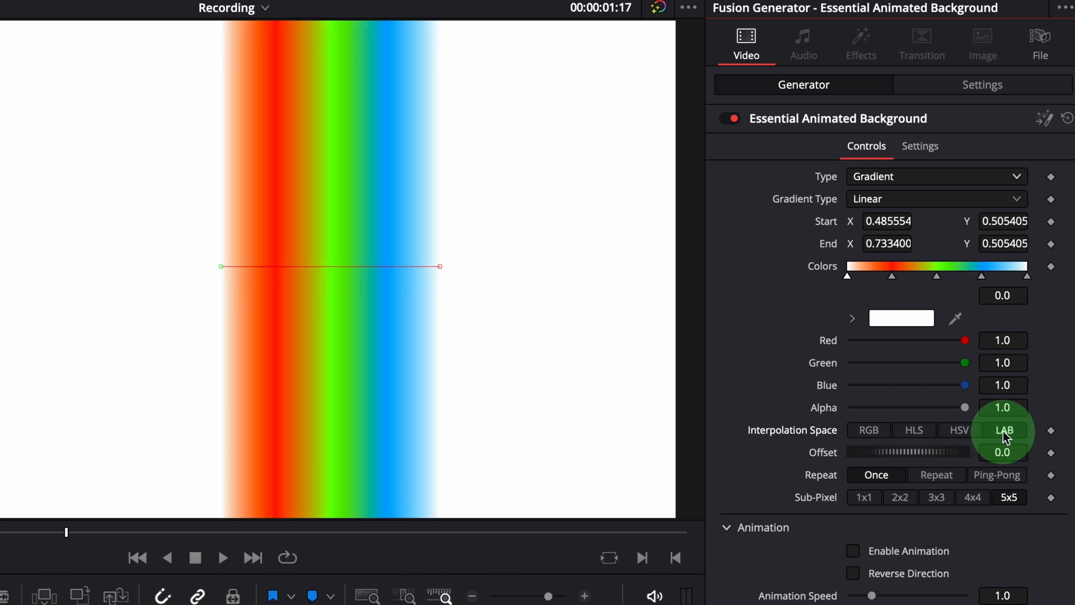
left_click(868, 430)
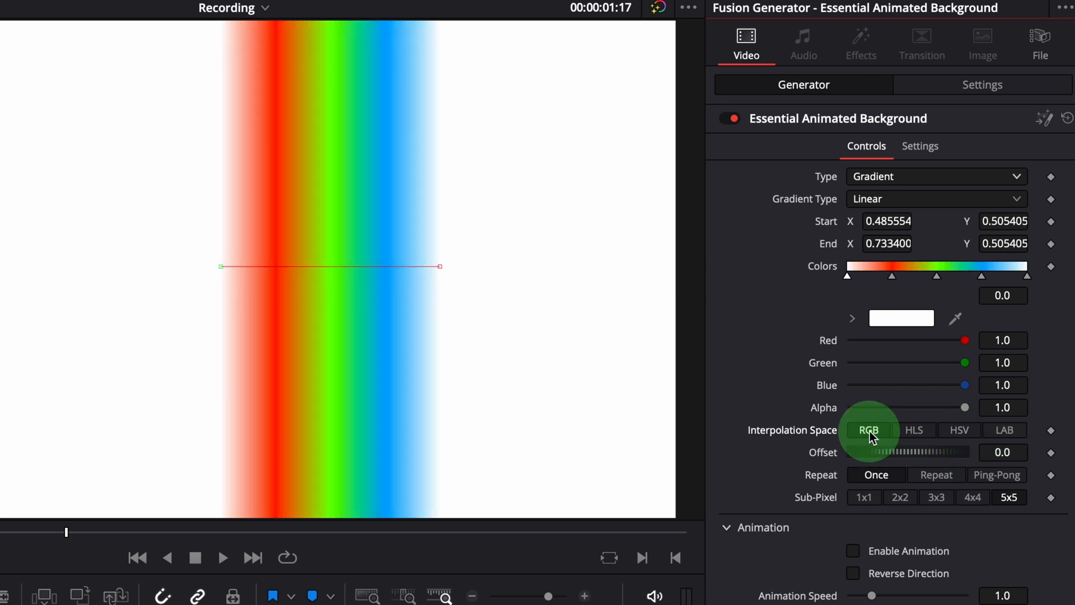
mouse_move(858, 458)
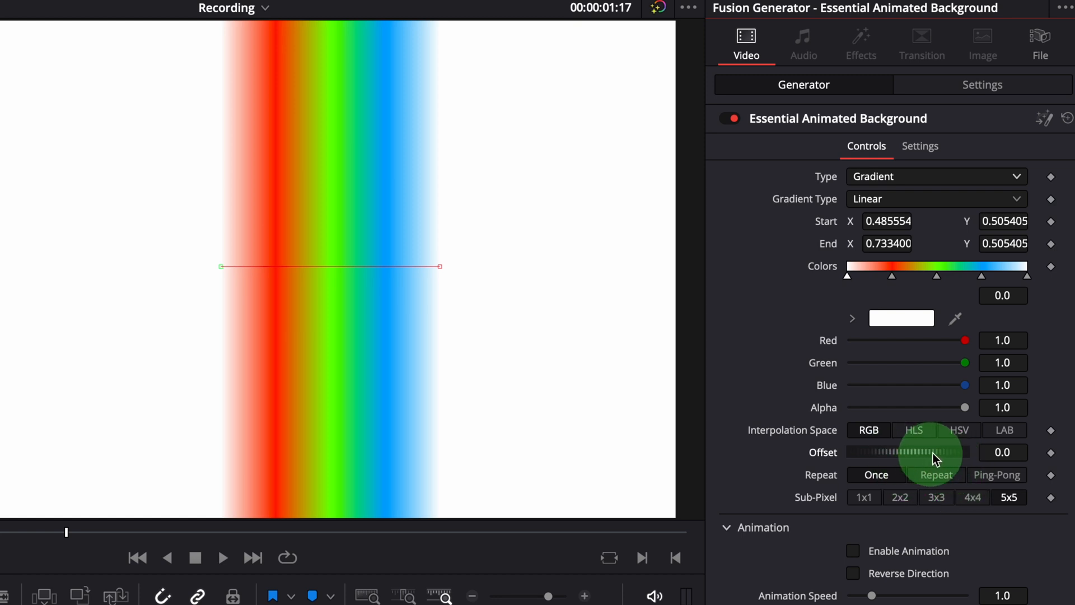
mouse_move(976, 470)
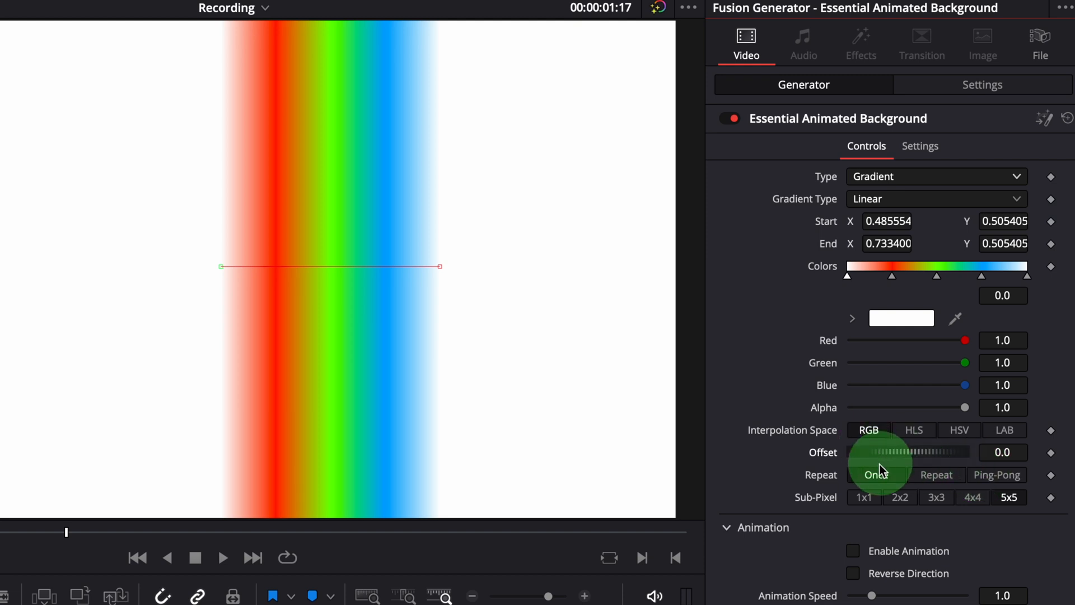
mouse_move(876, 474)
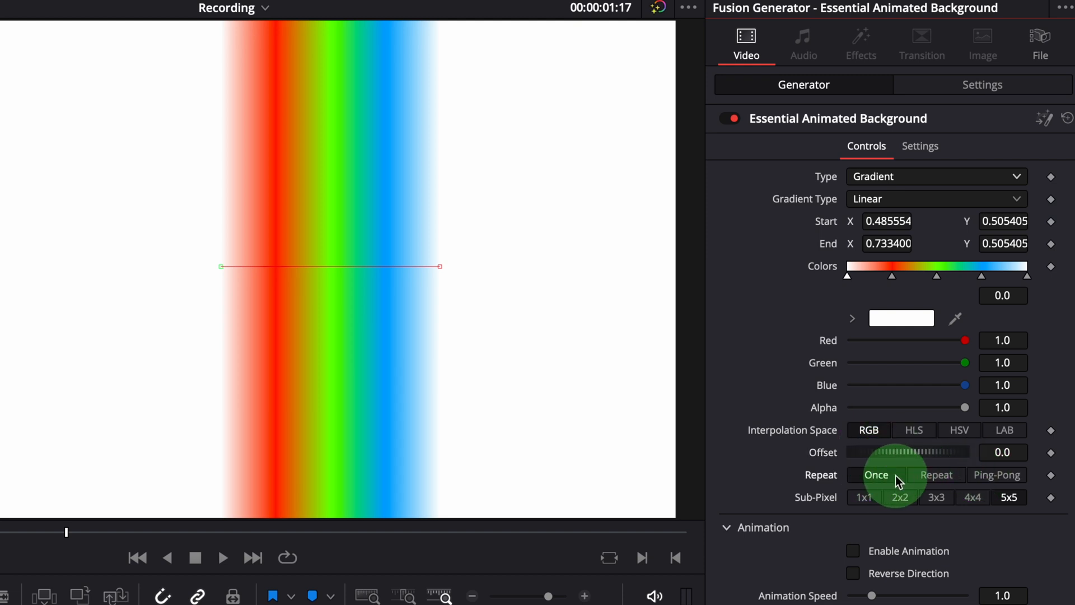
Step: Change the gradient's Repeat setting so the band tiles across the whole frame
left_click(936, 474)
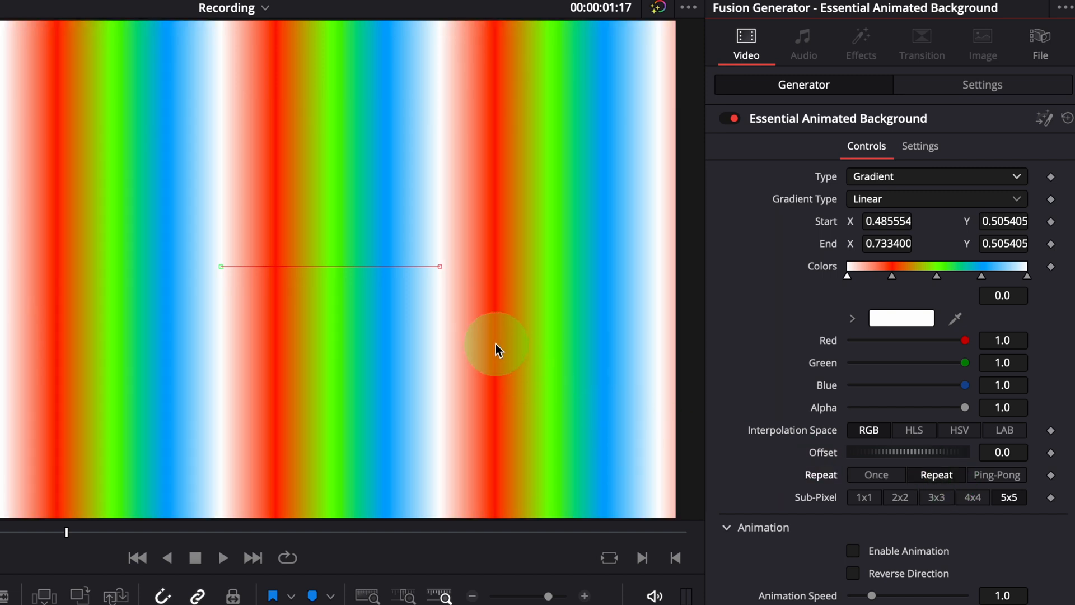
mouse_move(250, 283)
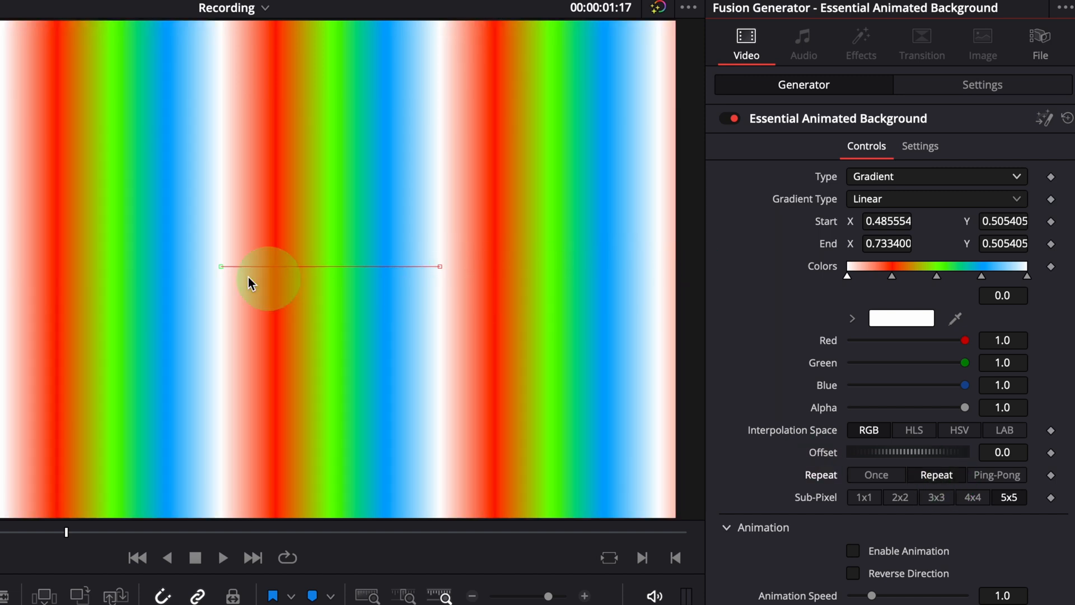
mouse_move(730, 439)
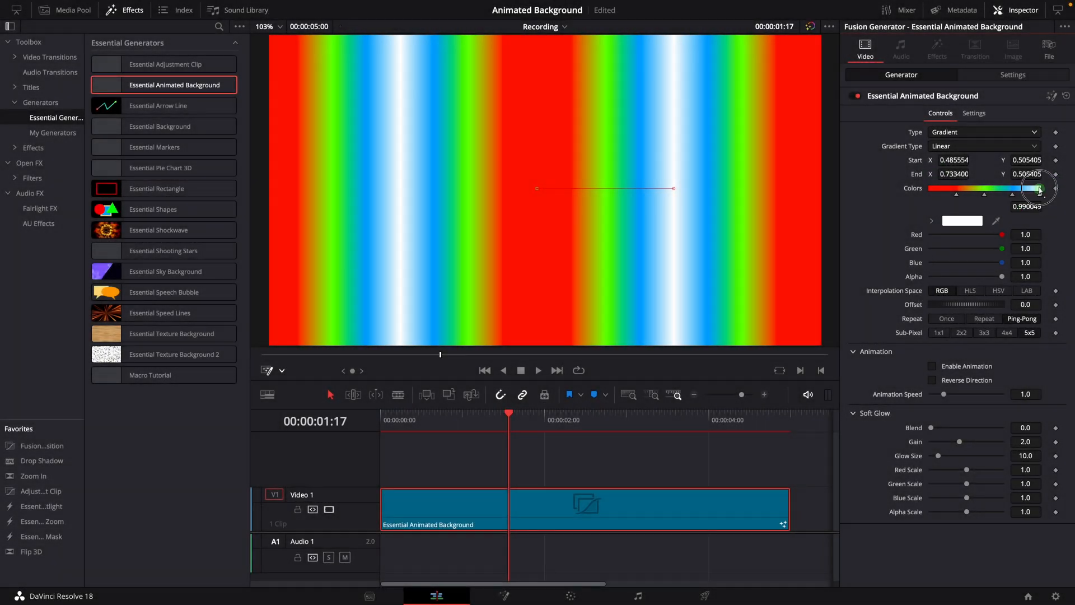
Step: Arrange the colour stops into hard-edged repeating red, green, blue and white stripes
left_click(958, 196)
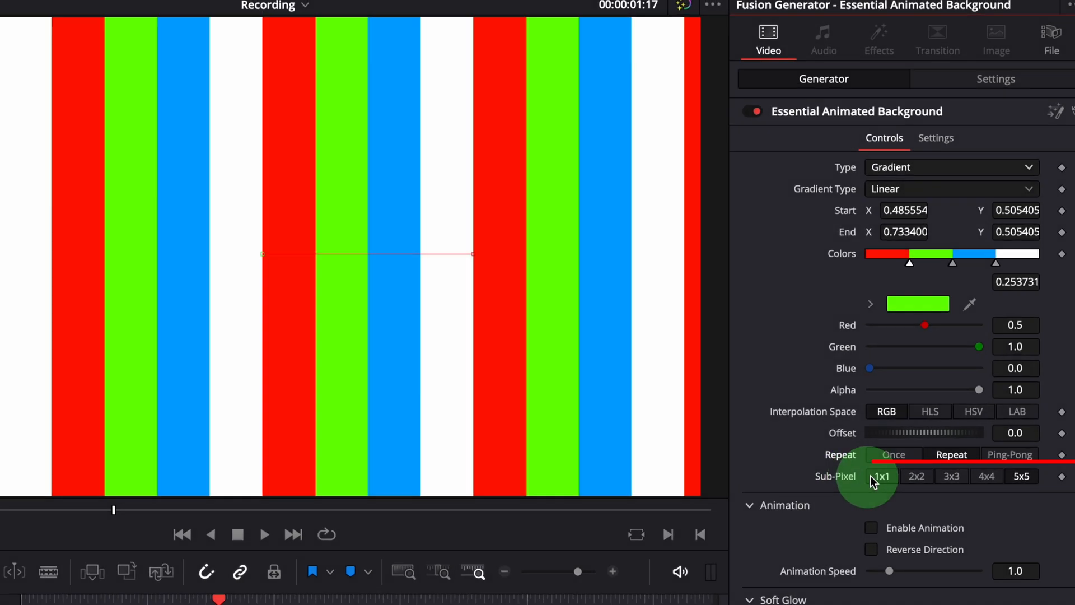
Step: Compare sub-pixel sampling levels on the stripes, then set RGB interpolation and 1x1 sub-pixel
left_click(899, 497)
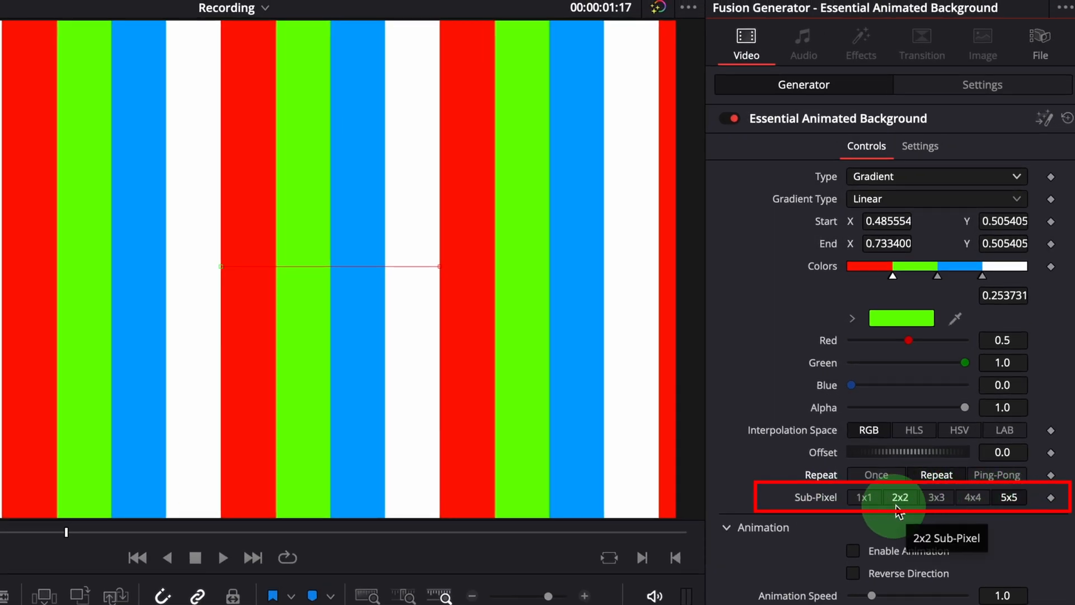
left_click(1008, 498)
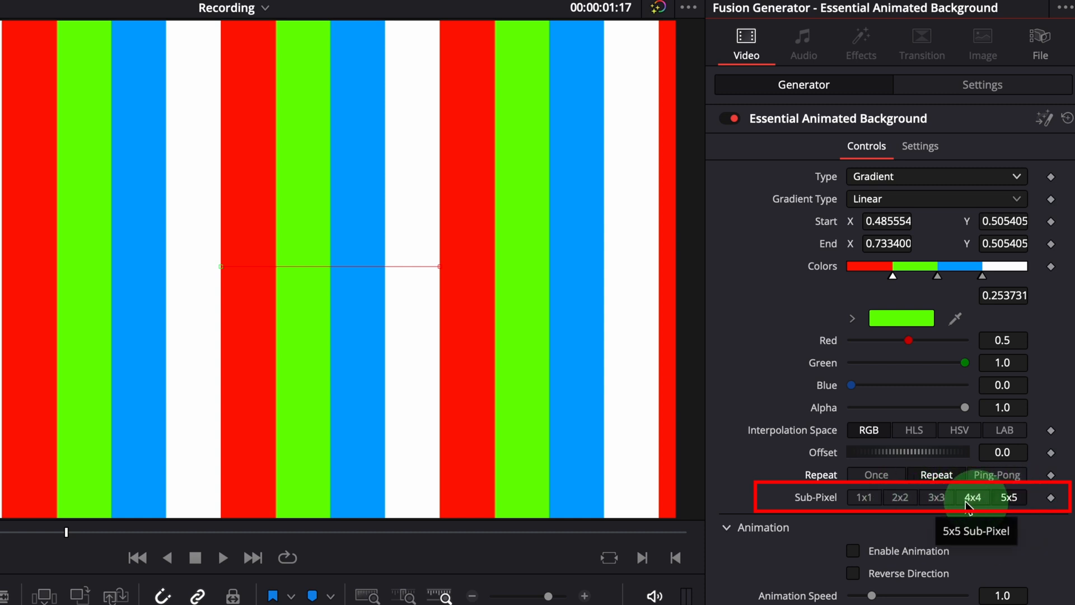
left_click(900, 497)
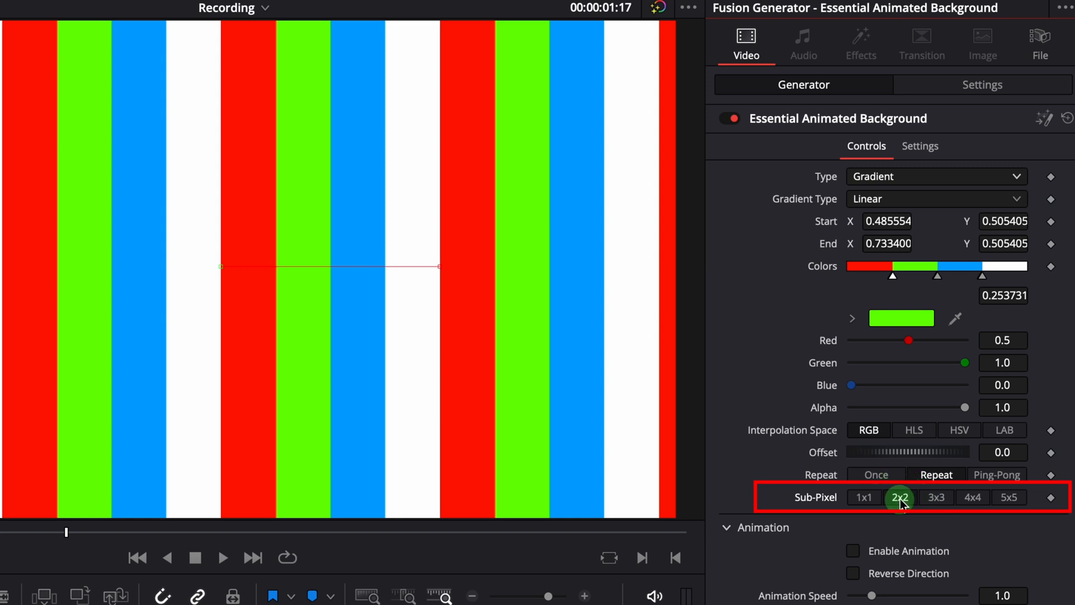
left_click(1009, 497)
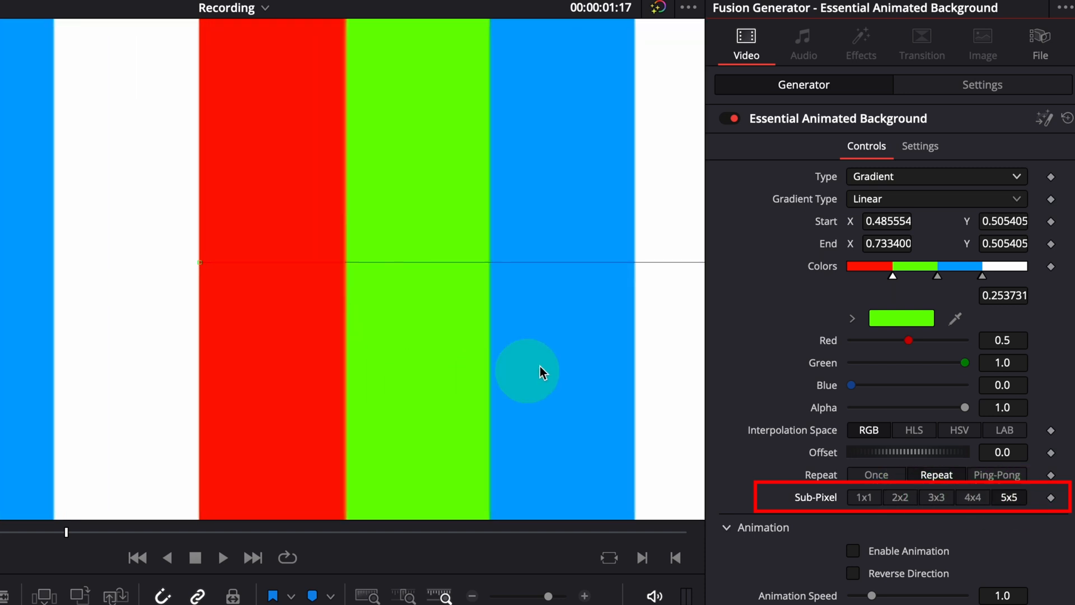
mouse_move(361, 327)
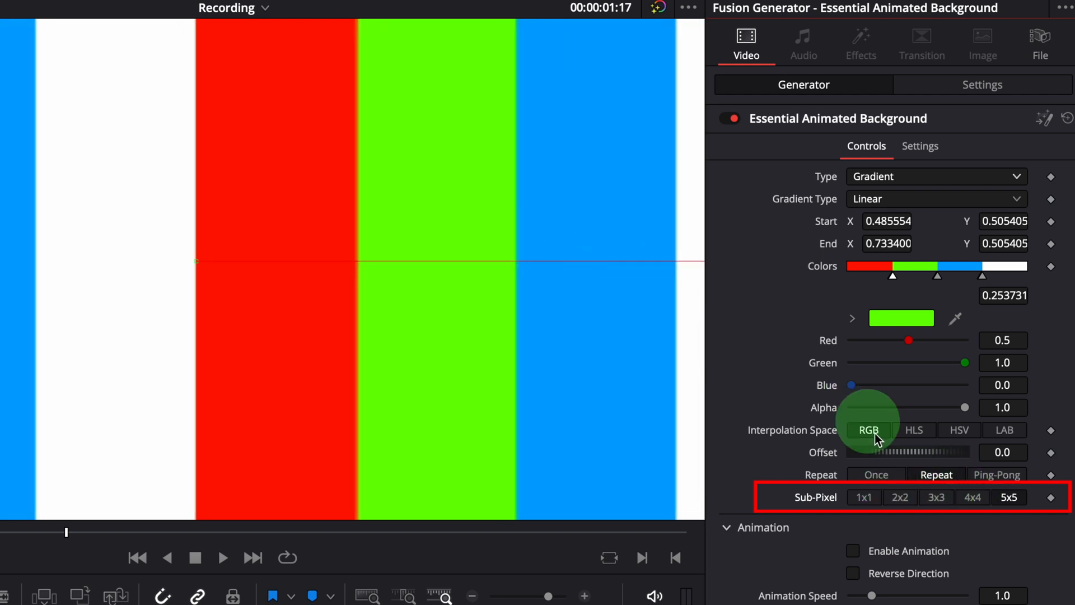
left_click(899, 497)
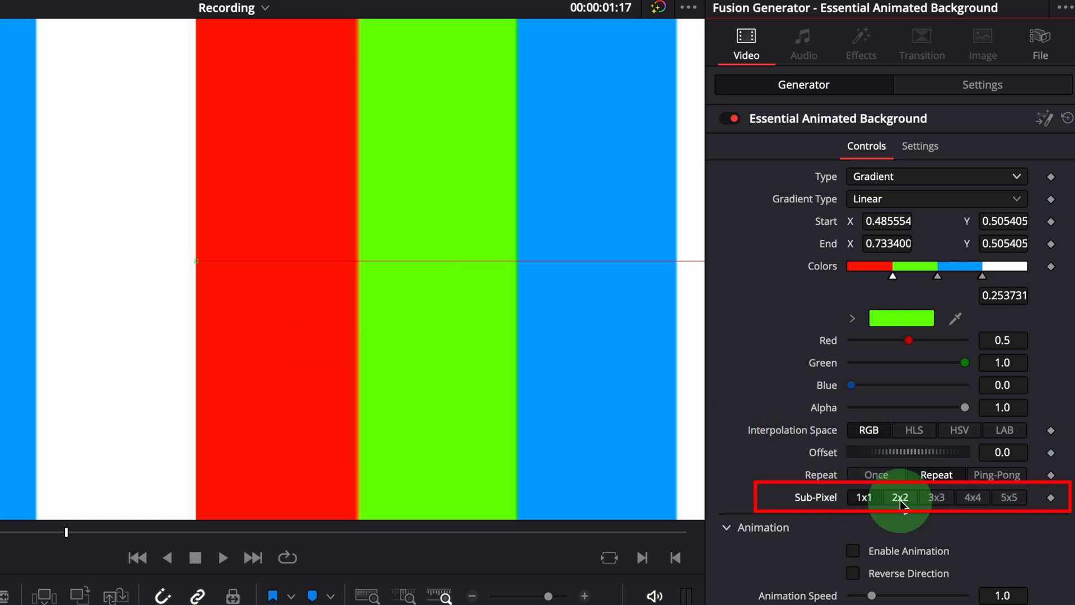
left_click(864, 496)
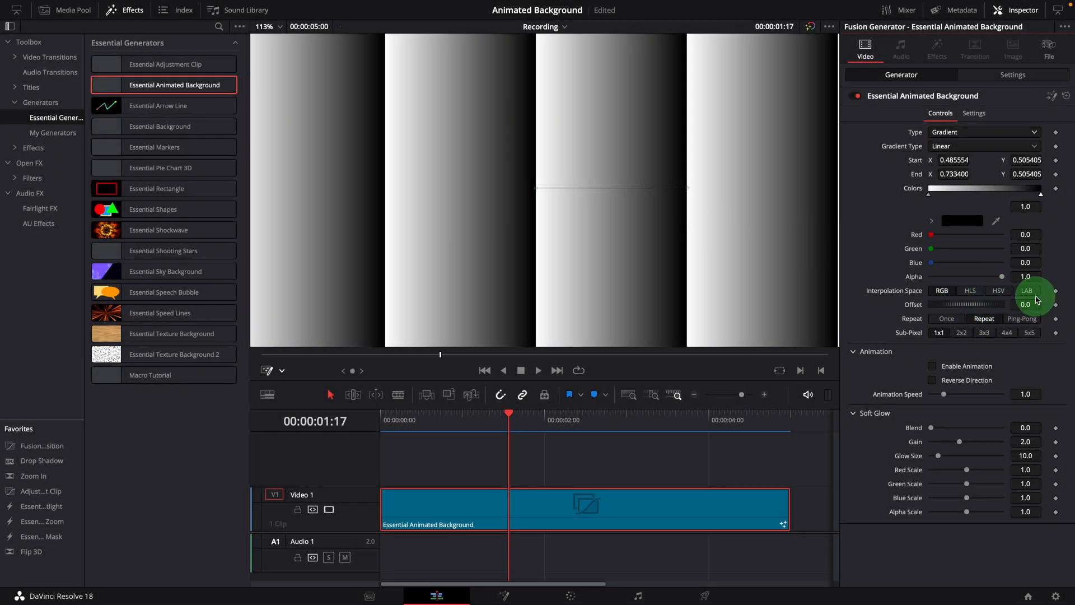
mouse_move(538, 273)
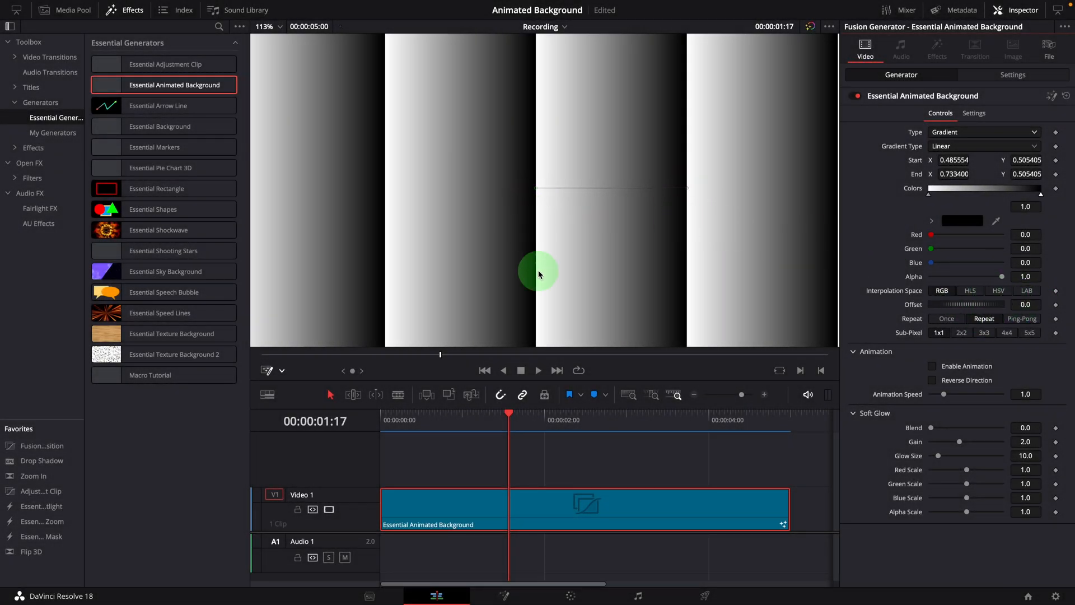
mouse_move(645, 221)
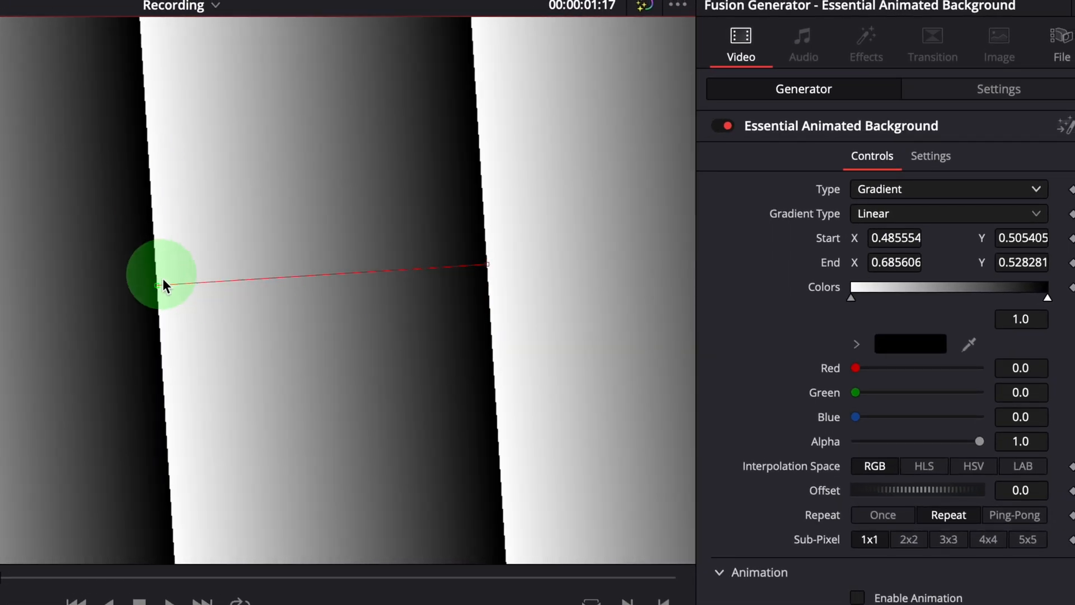
mouse_move(828, 507)
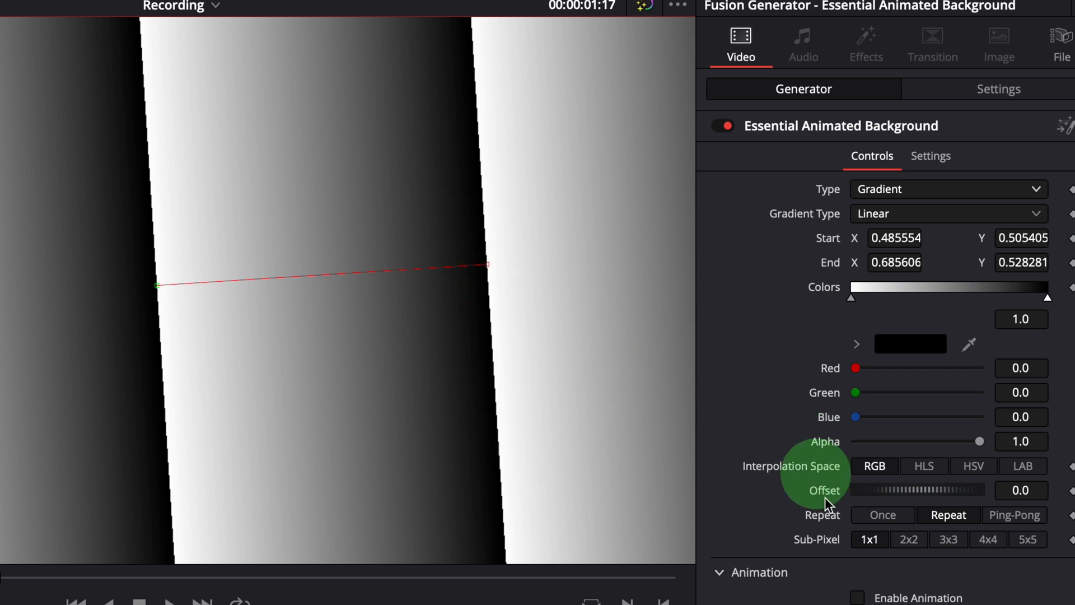
Step: Open the Gradient Type list, with the rainbow band shown once between white edges
left_click(908, 539)
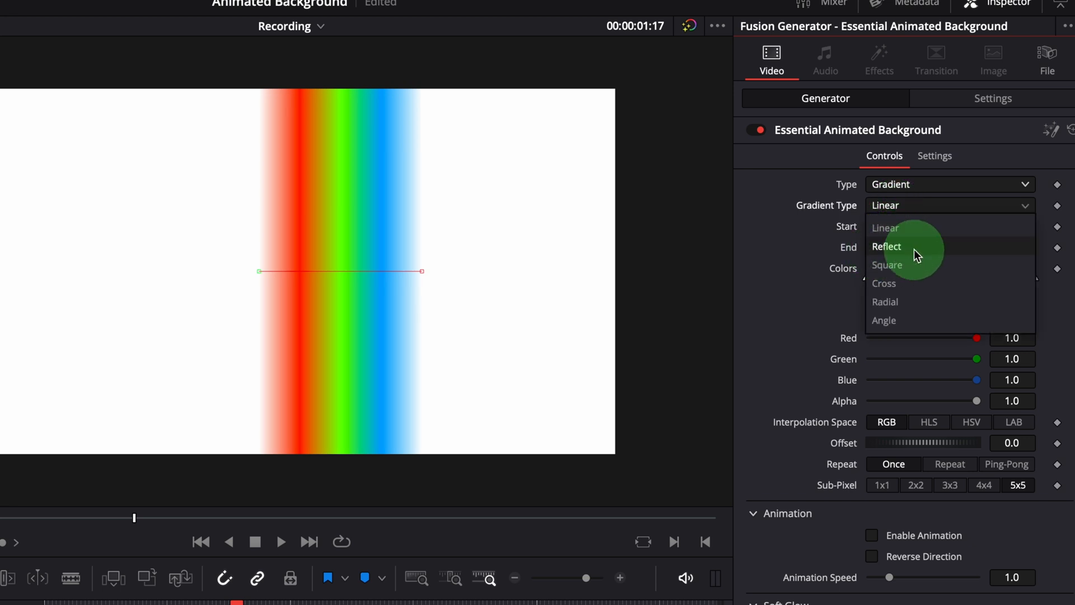
Step: Set Gradient Type to Reflect so the rainbow bands mirror around the start point
left_click(886, 246)
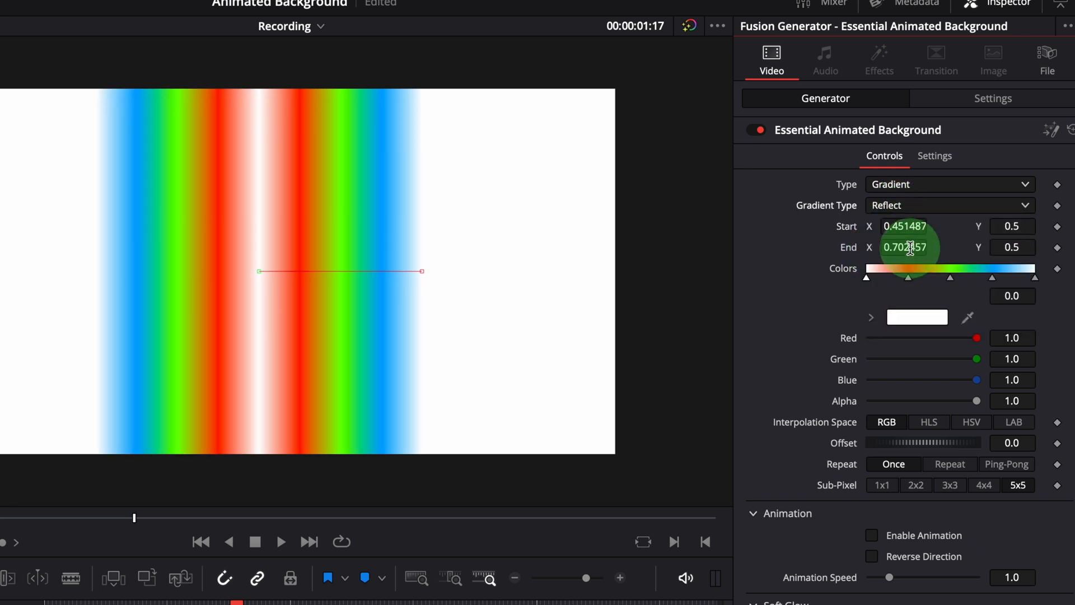
mouse_move(444, 271)
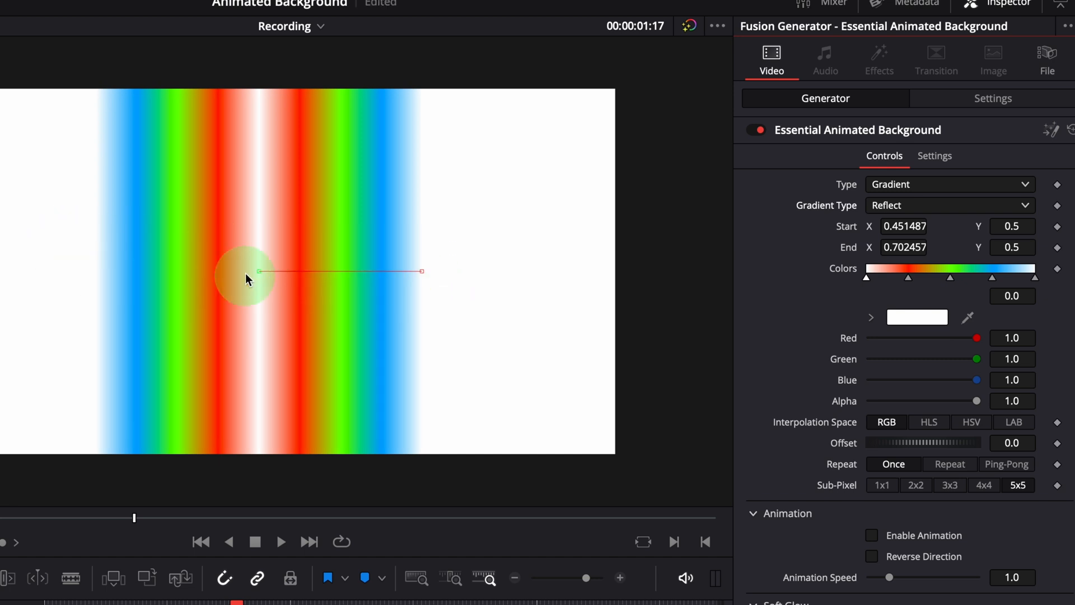
mouse_move(910, 206)
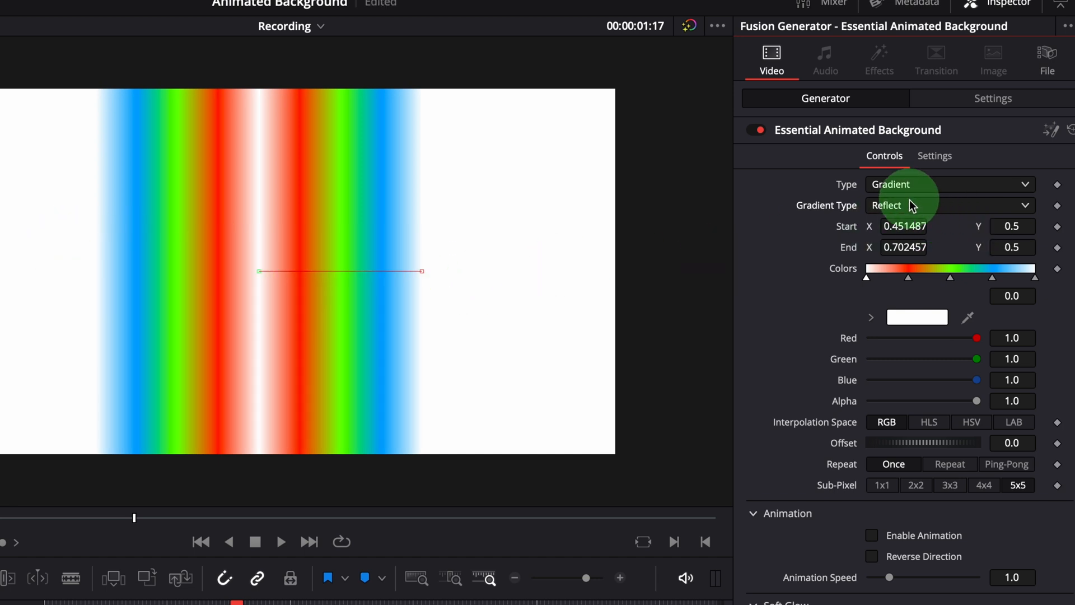
Step: Switch the rainbow gradient to the Square type and enable Repeat
left_click(950, 205)
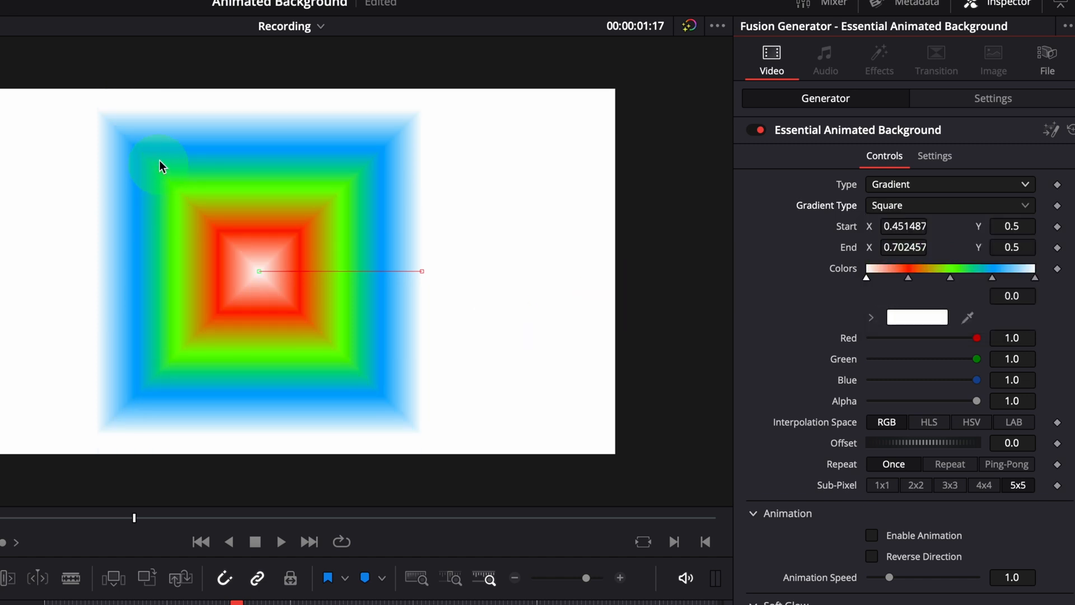
mouse_move(326, 305)
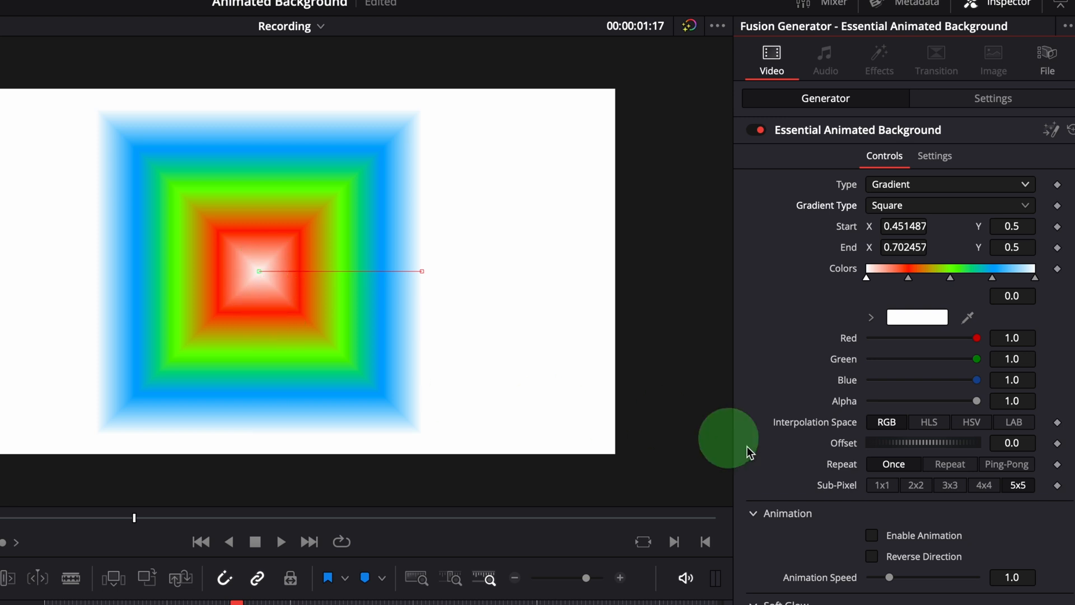
left_click(949, 464)
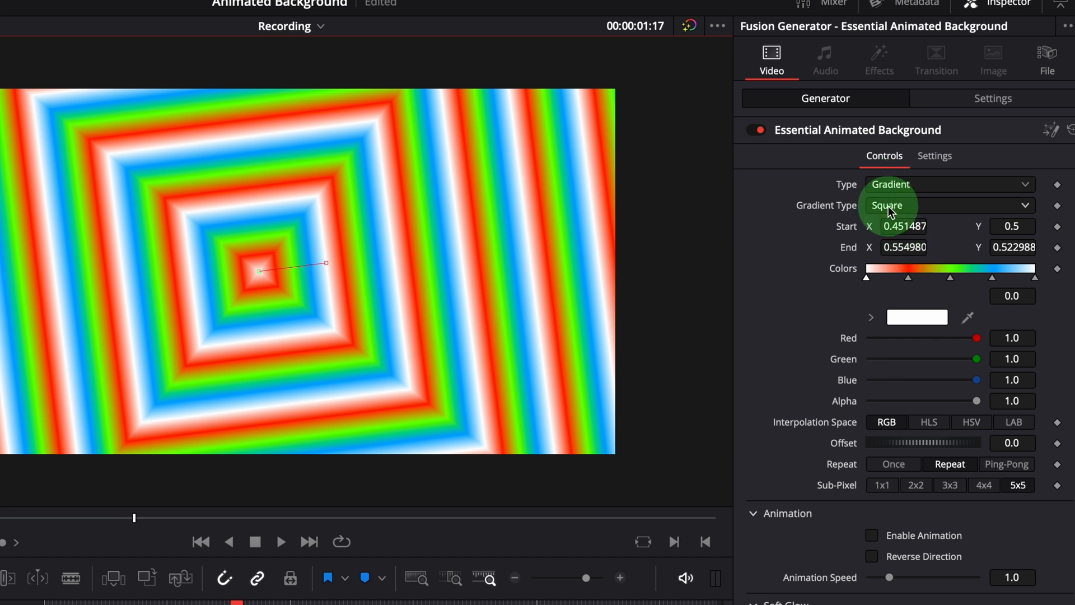
Step: Try the Cross and Radial gradient types and enable Repeat to preview repeating rings
left_click(950, 205)
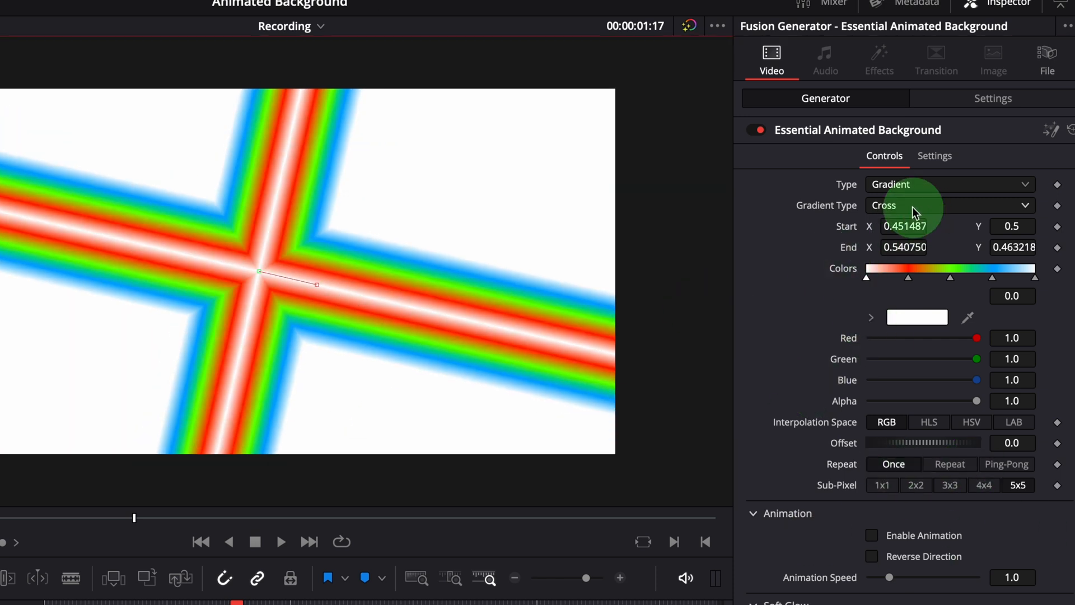
left_click(949, 205)
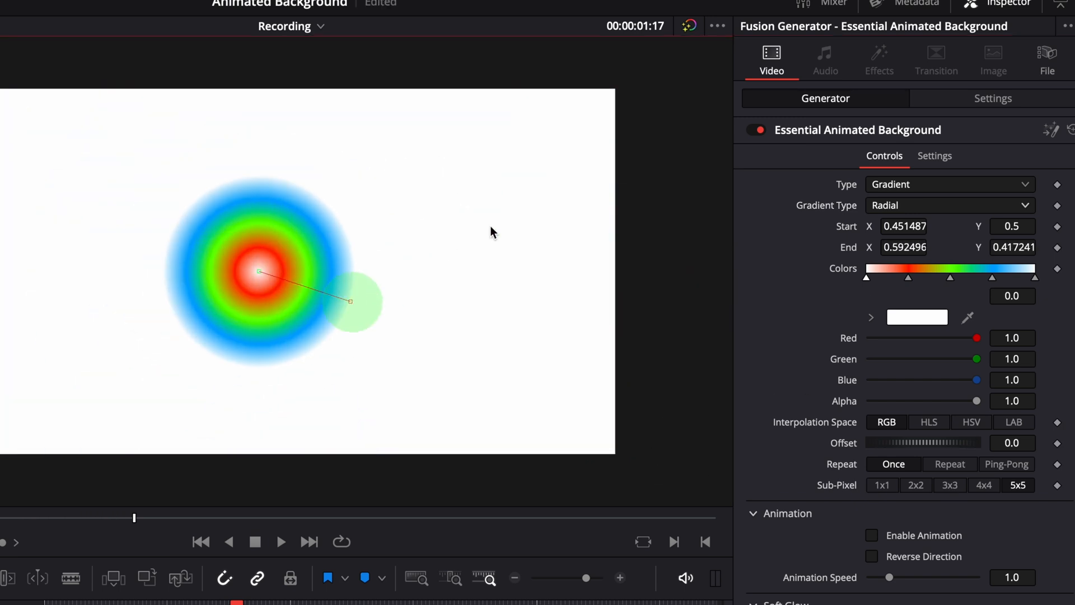
left_click(950, 464)
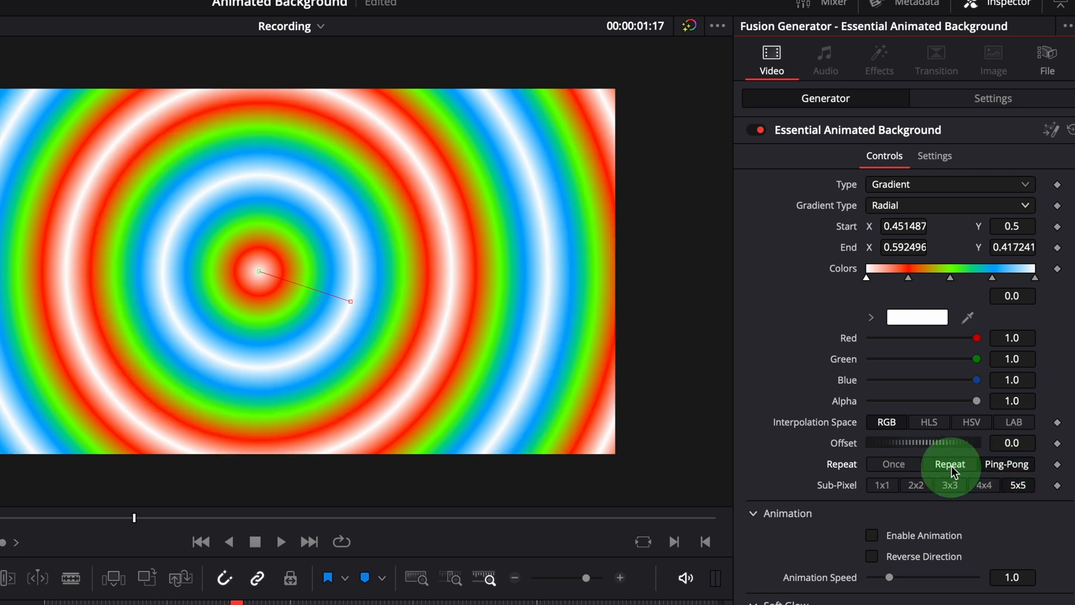
left_click(893, 464)
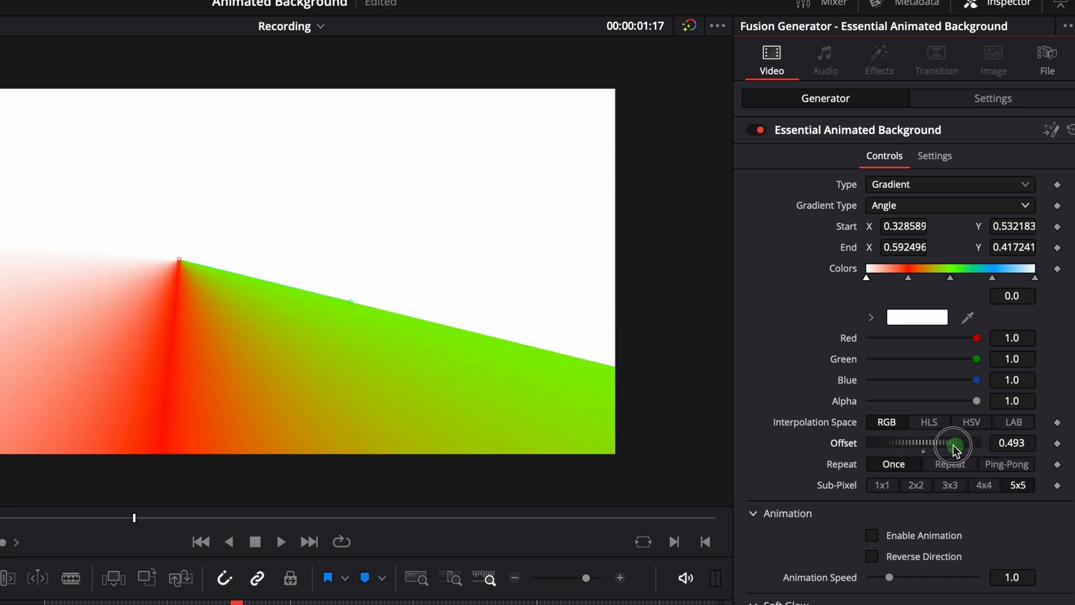
Step: Bring the angle gradient's offset back to zero
left_click(950, 464)
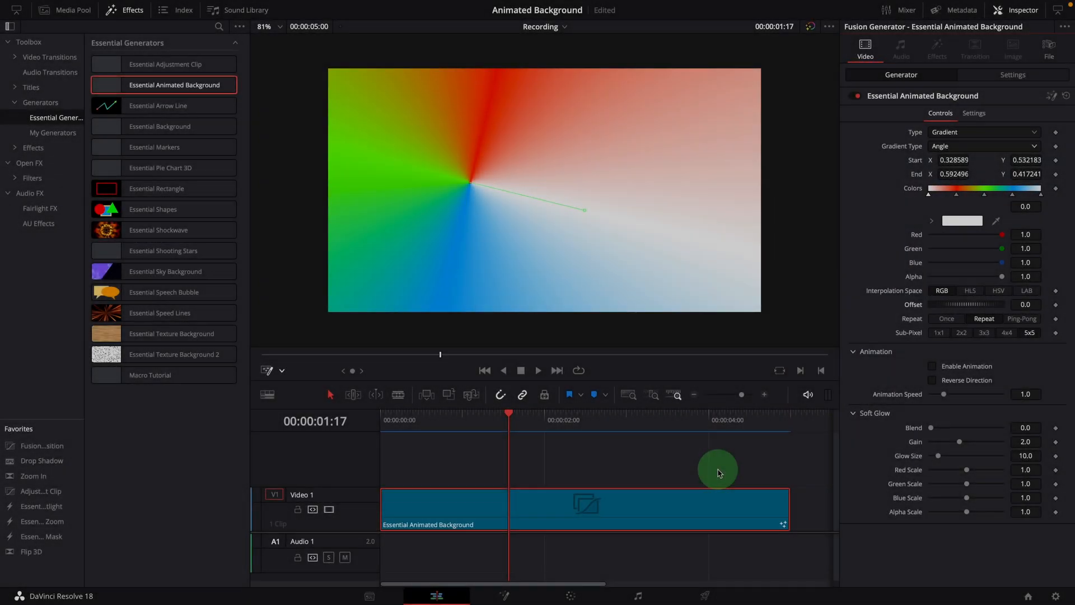
mouse_move(1036, 388)
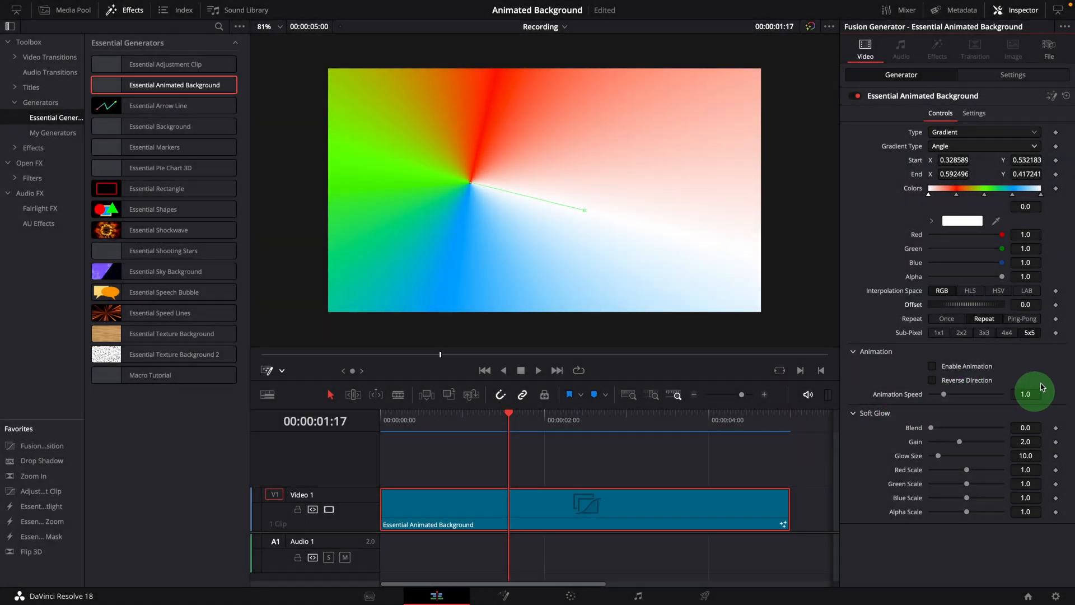
mouse_move(883, 353)
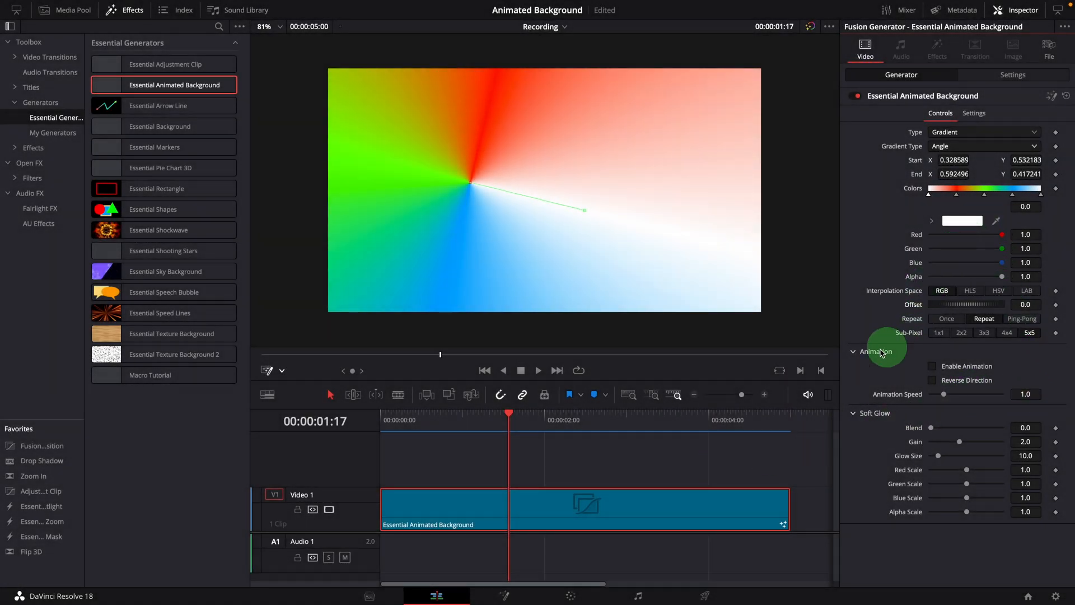
mouse_move(916, 354)
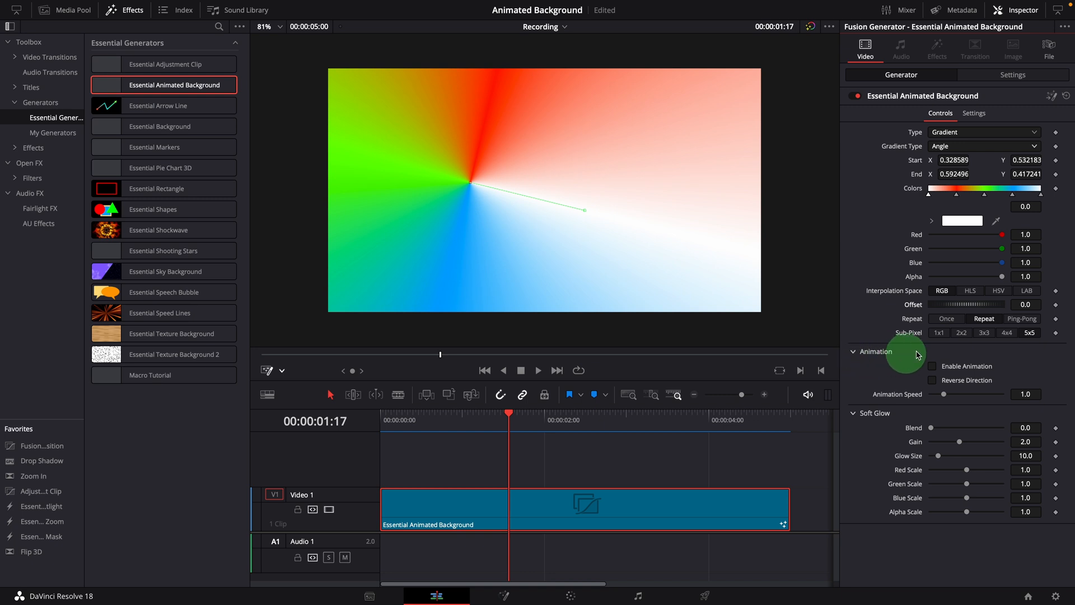
mouse_move(1011, 354)
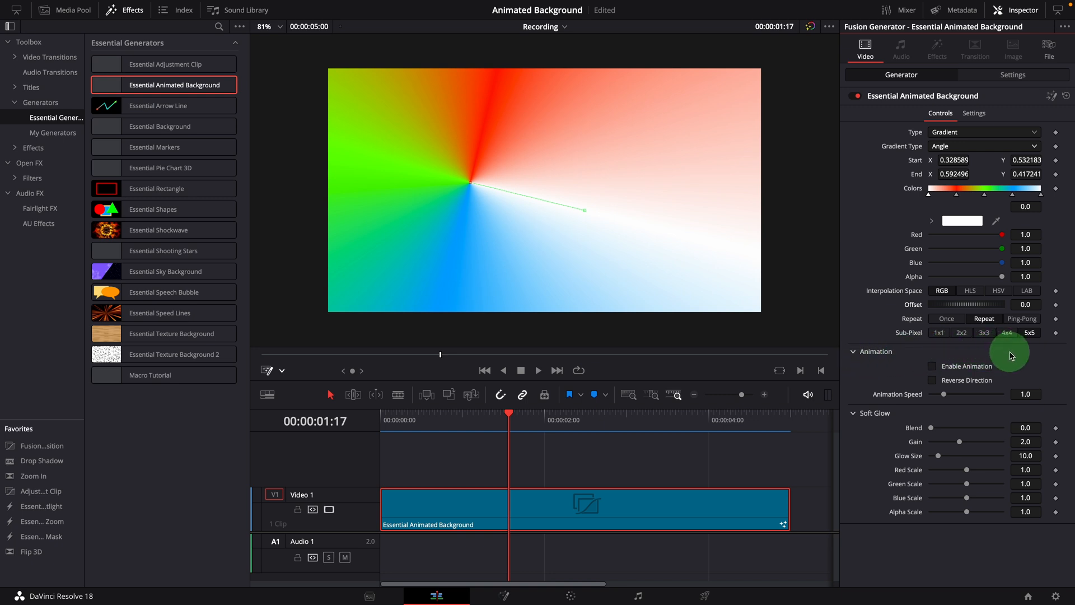
mouse_move(933, 370)
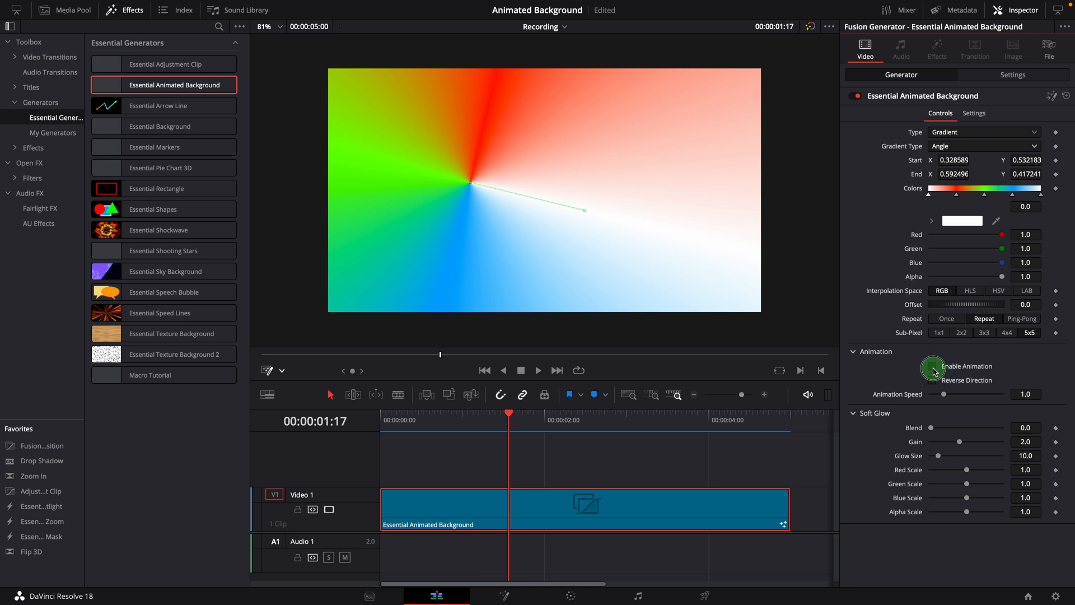
Step: Enable animation on the angle-gradient background and toggle the Reverse option
left_click(933, 366)
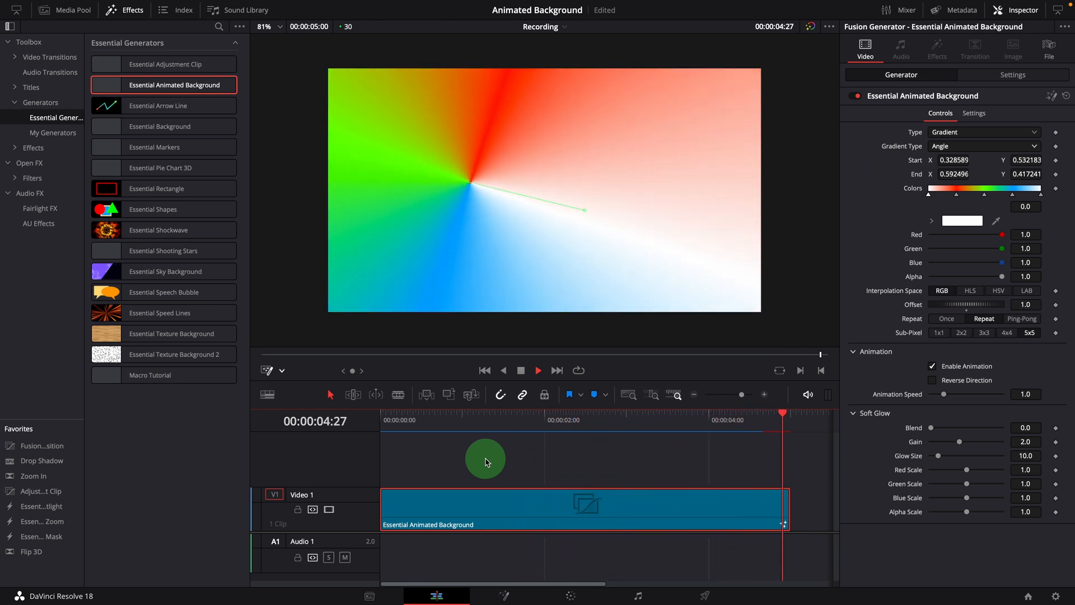
left_click(934, 380)
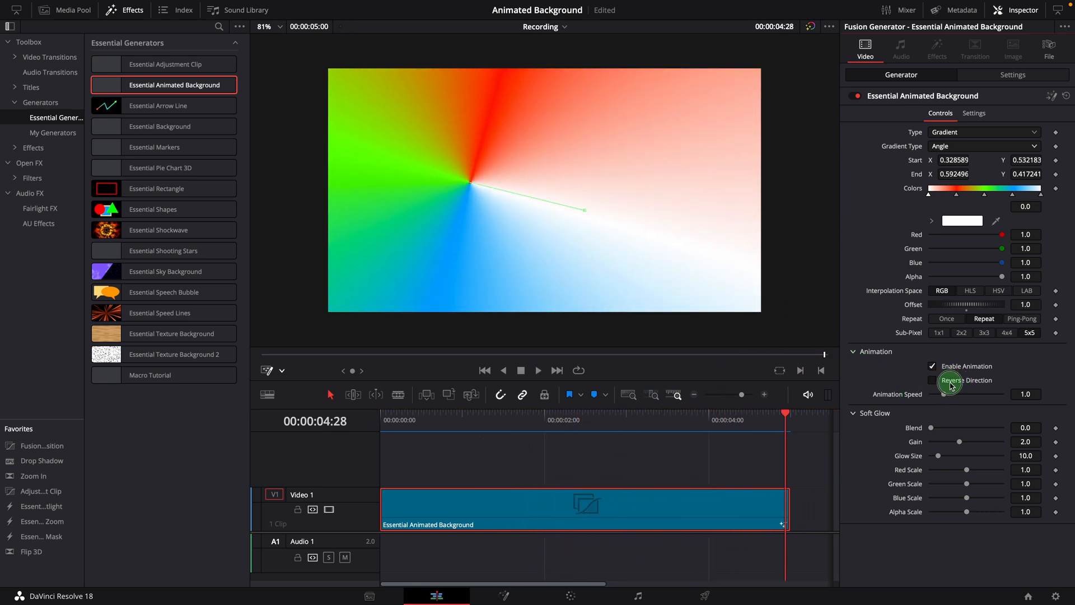
left_click(932, 380)
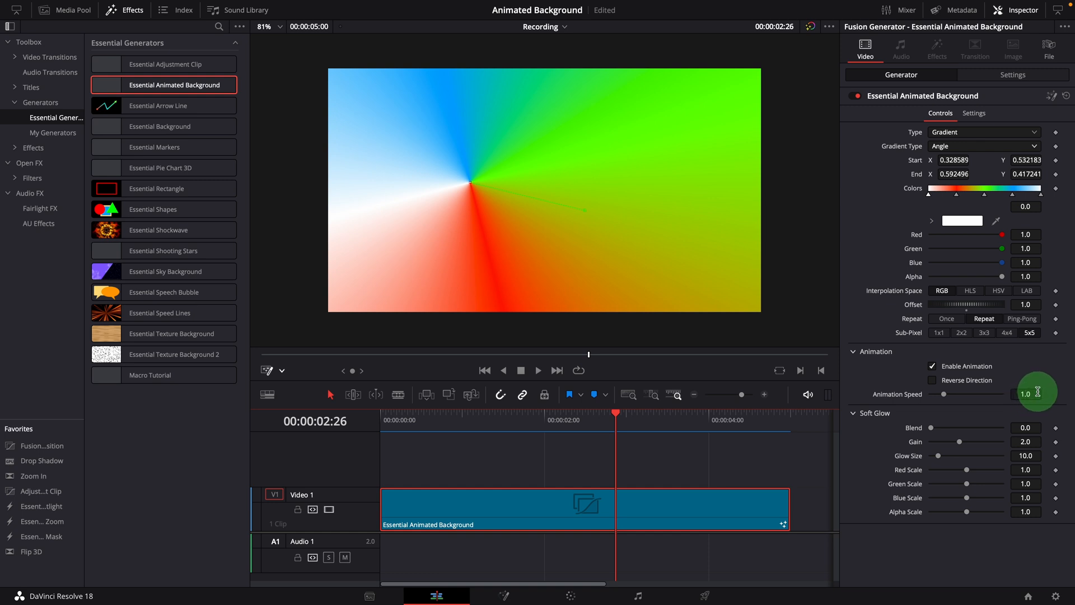
mouse_move(385, 425)
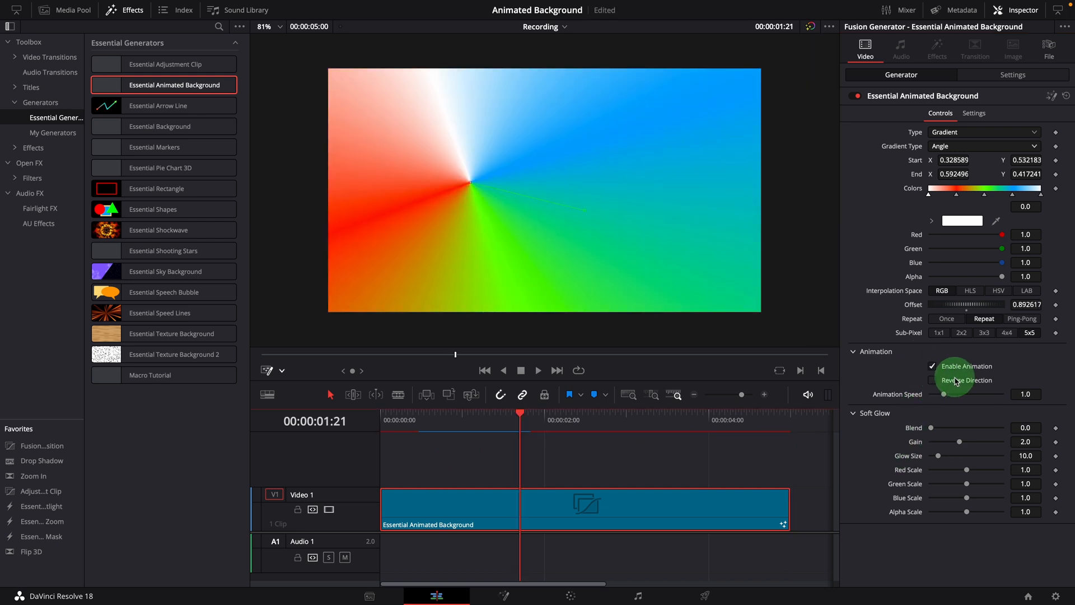
Step: Turn reverse animation off and change the background Type toward Four Corner
left_click(932, 380)
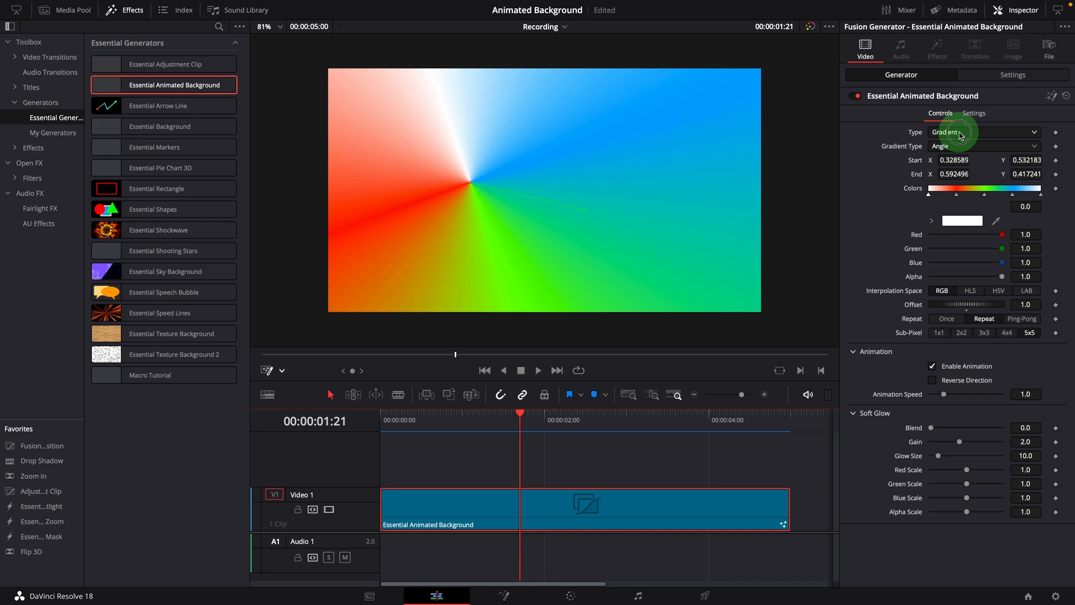
left_click(982, 131)
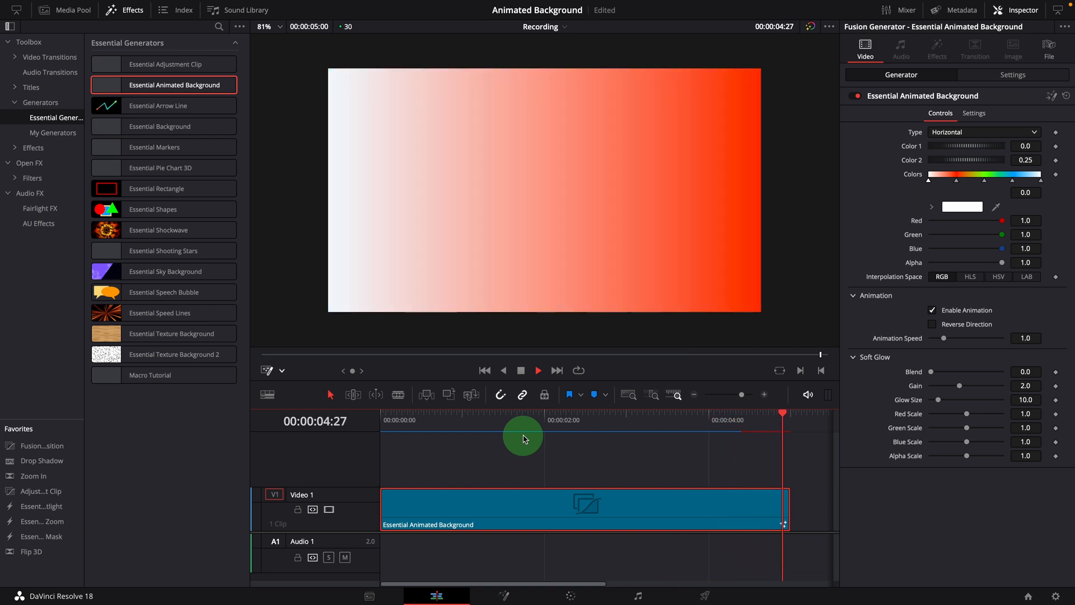
left_click(984, 131)
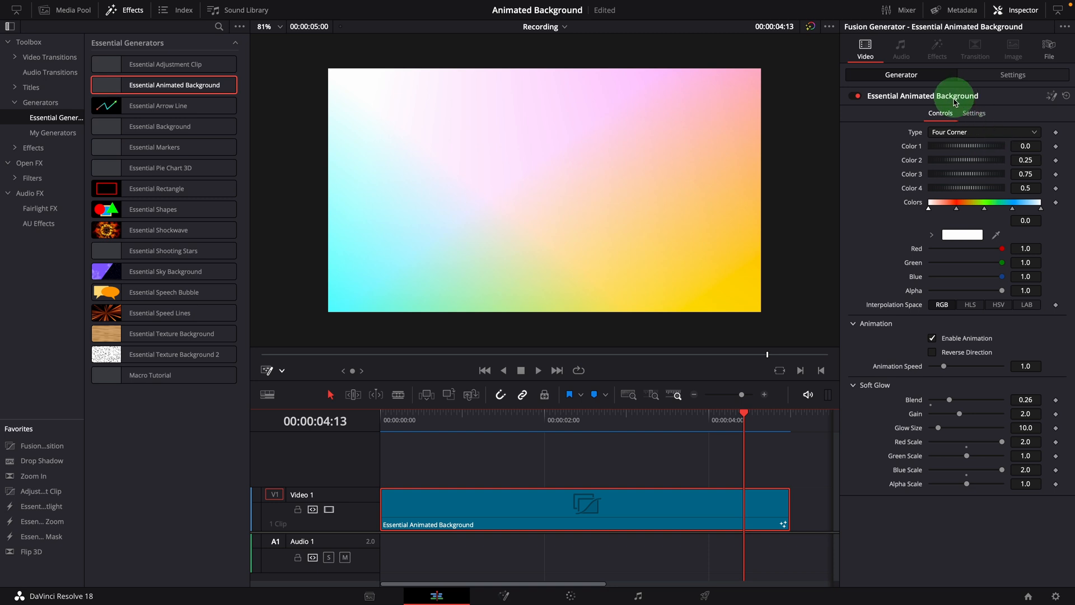
mouse_move(940, 379)
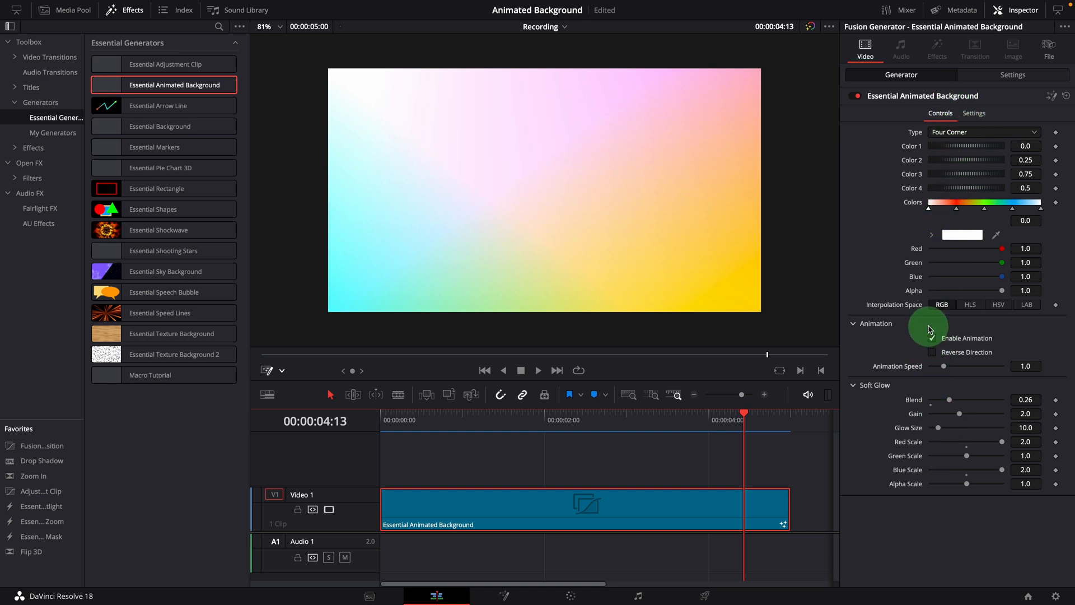
Step: Toggle background animation, then open the Essential Animated Background clip on the Fusion page
left_click(933, 337)
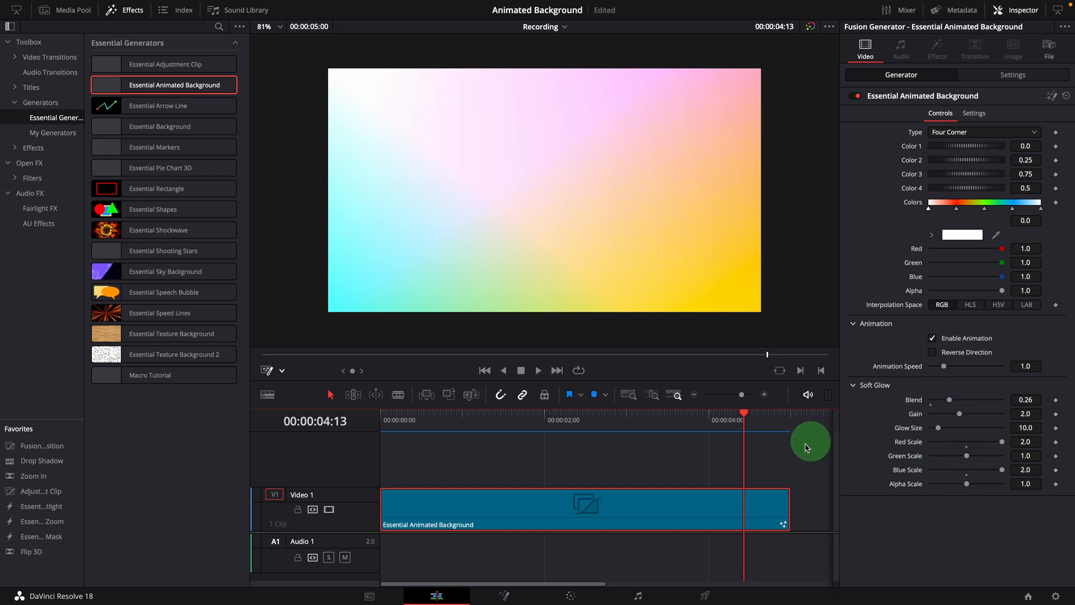
mouse_move(861, 503)
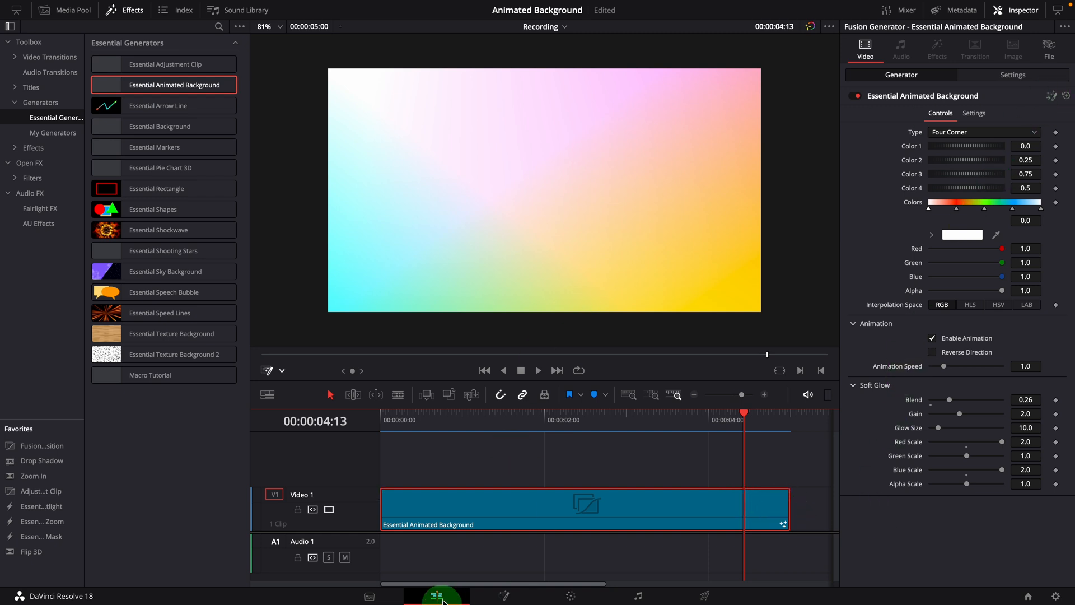
right_click(586, 508)
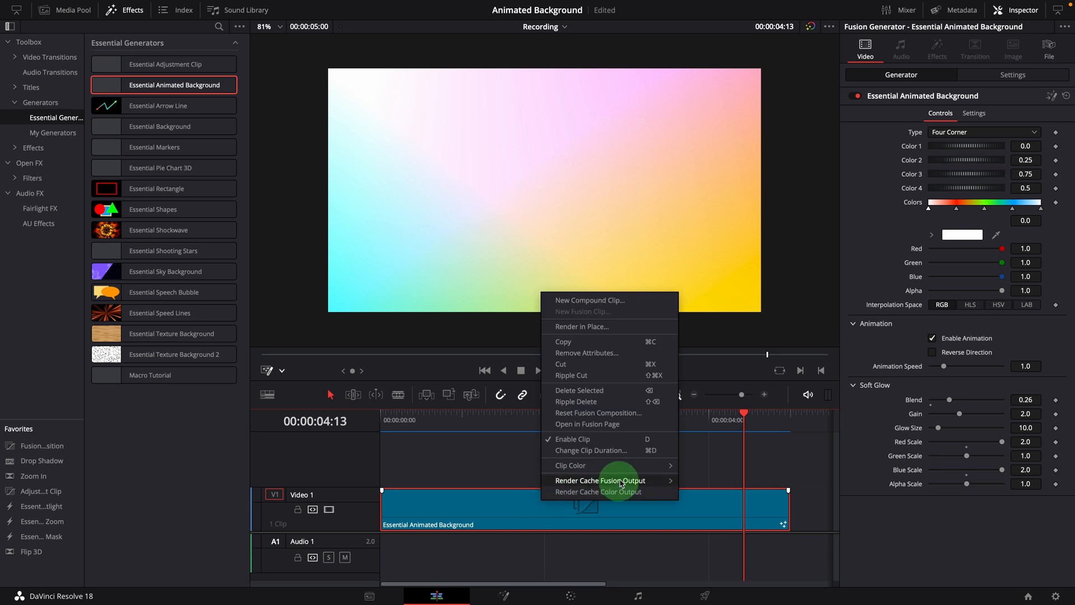
left_click(586, 424)
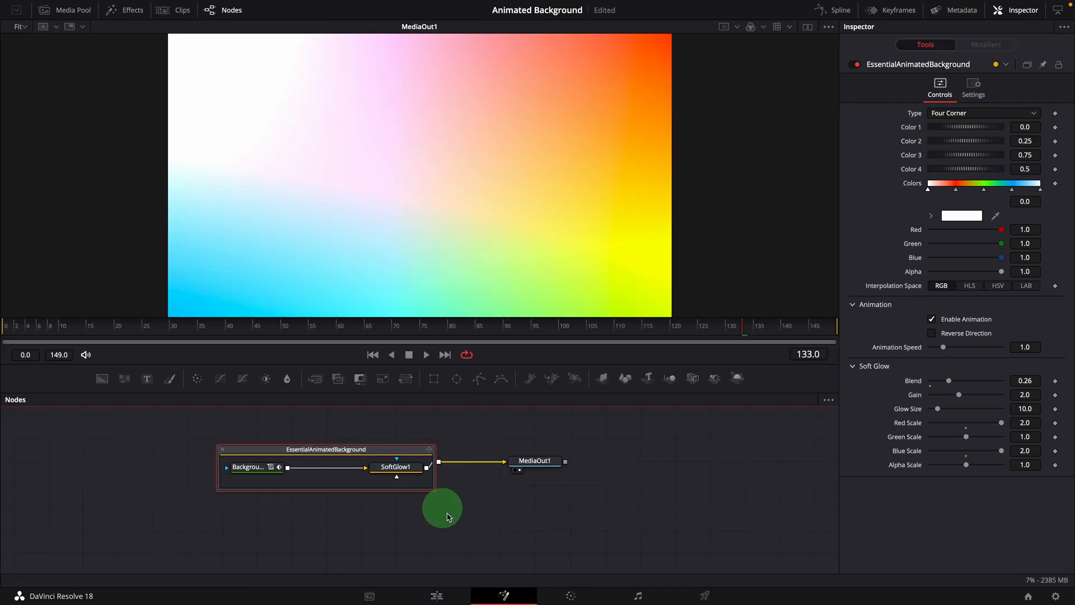
mouse_move(370, 510)
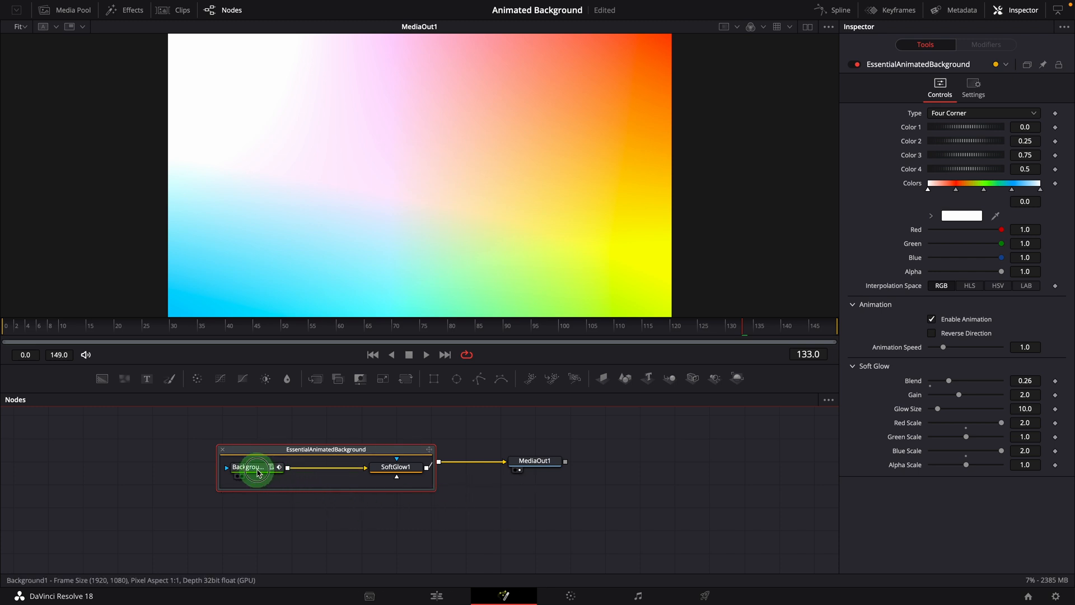
Step: Select Background1 to show its top-left, top-right, bottom-left and bottom-right corner colours
left_click(248, 466)
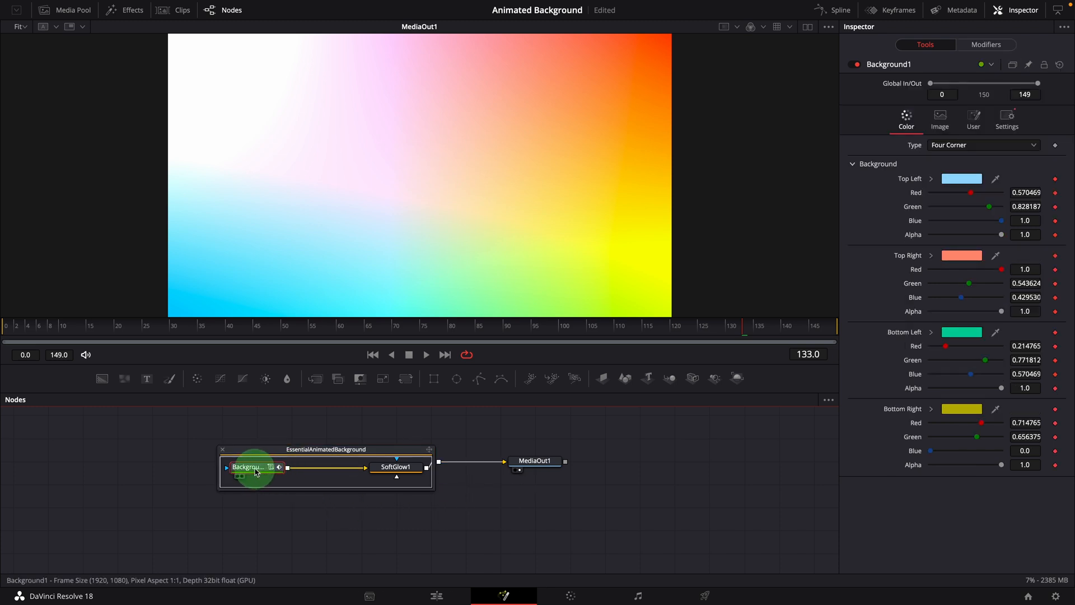
mouse_move(853, 302)
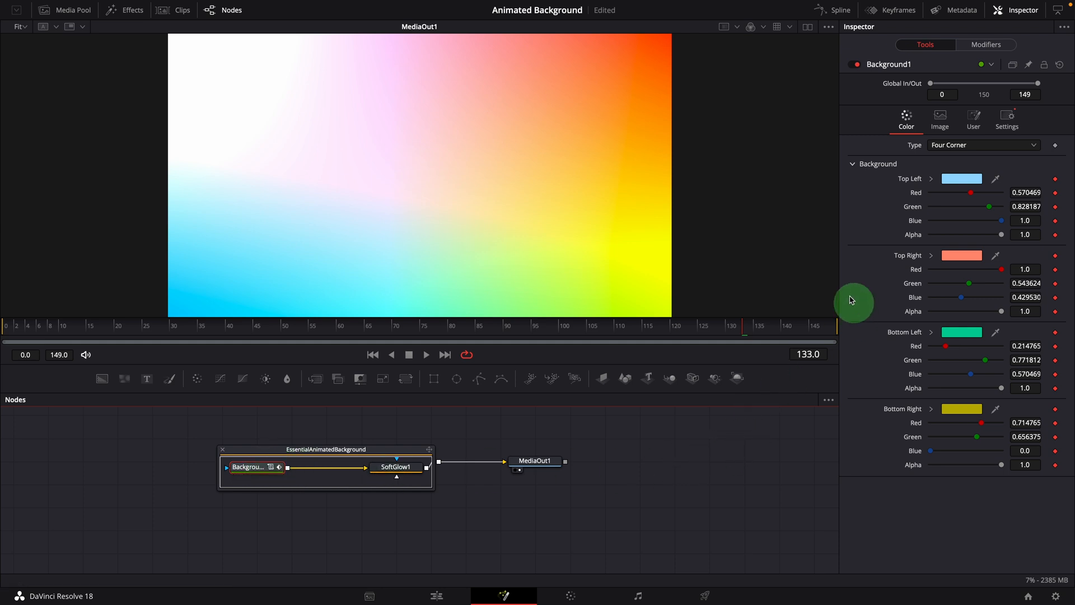
mouse_move(911, 440)
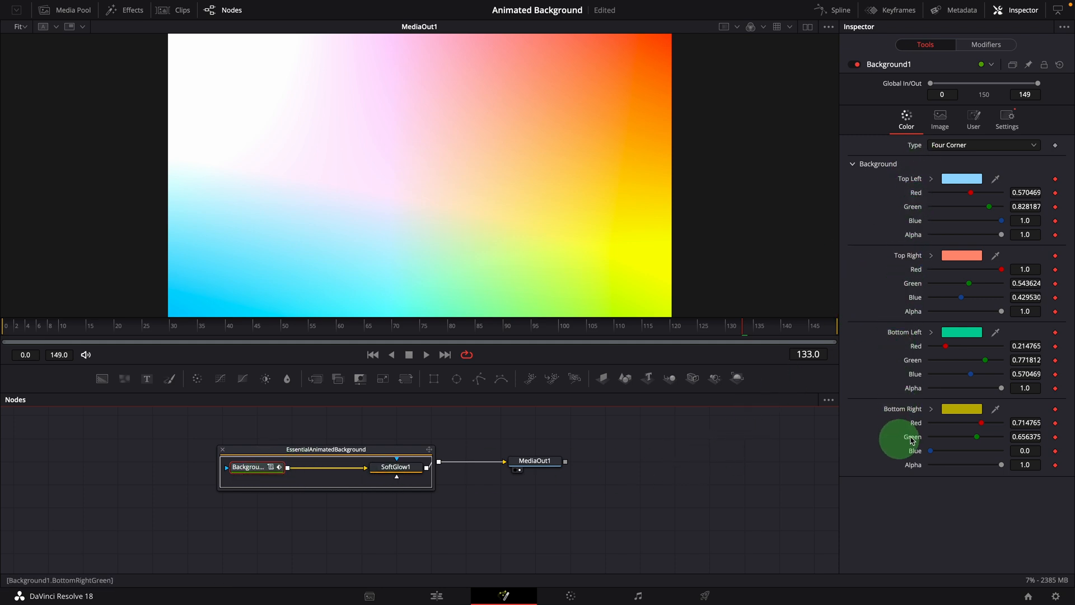
right_click(961, 178)
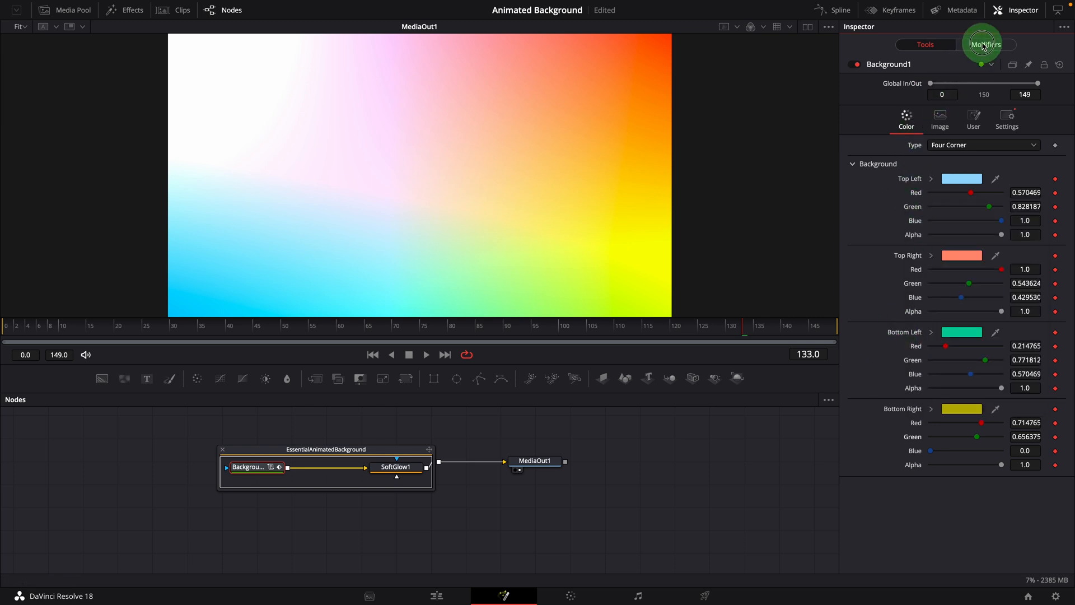
Step: List Background1's modifiers and expand GradientColor1's gradient and End Time controls
left_click(985, 44)
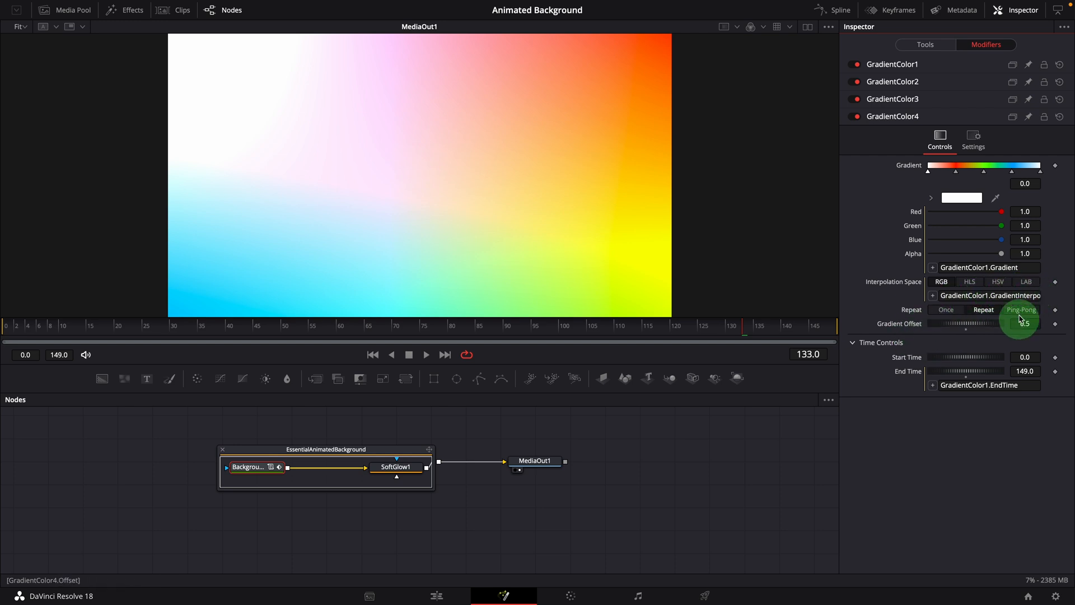
left_click(892, 64)
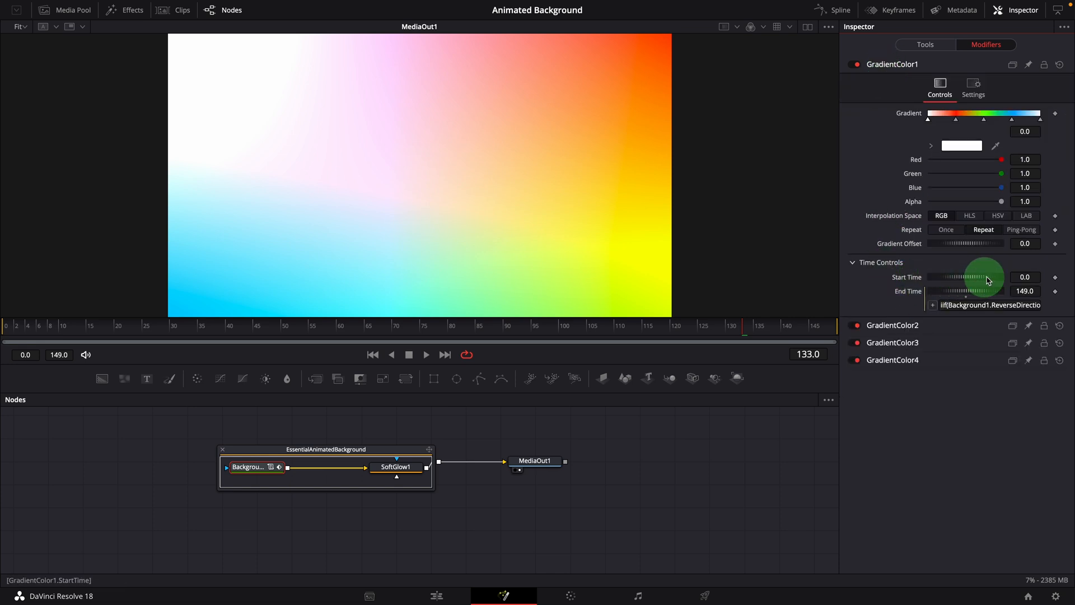
mouse_move(974, 290)
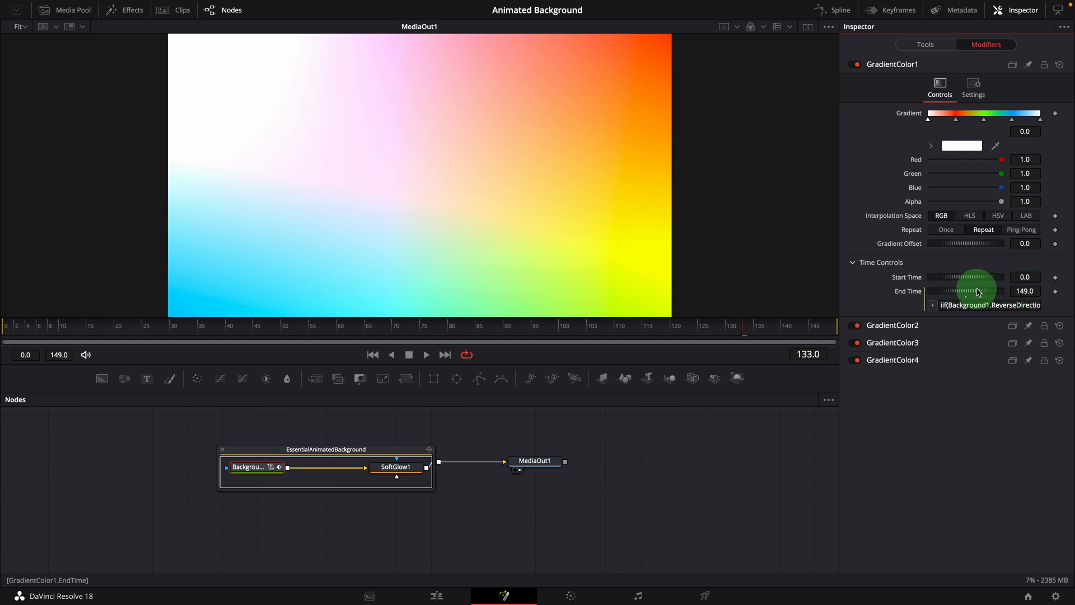
mouse_move(1001, 287)
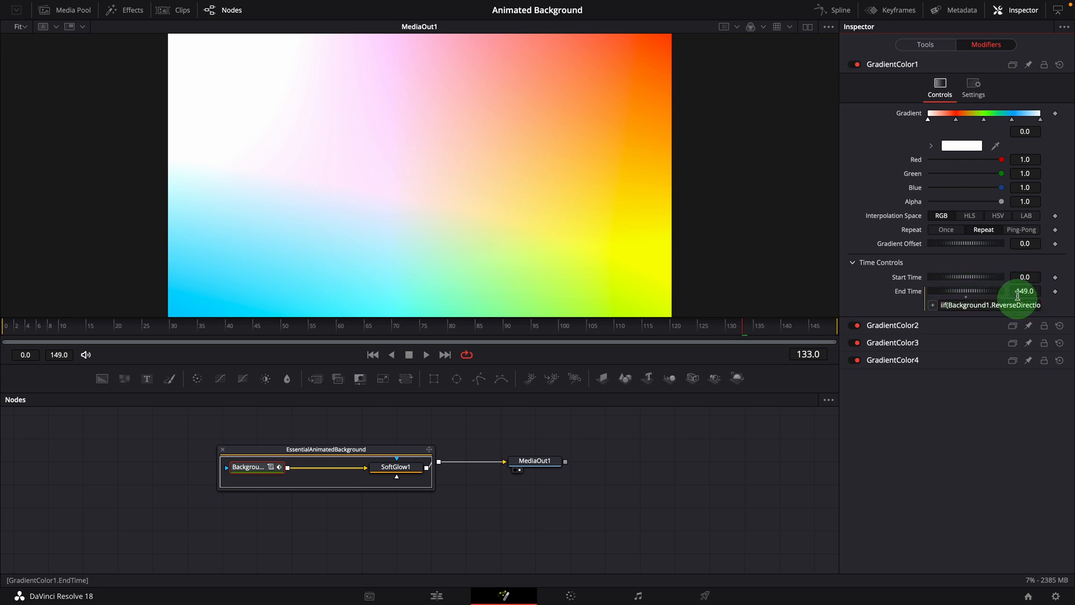
mouse_move(987, 304)
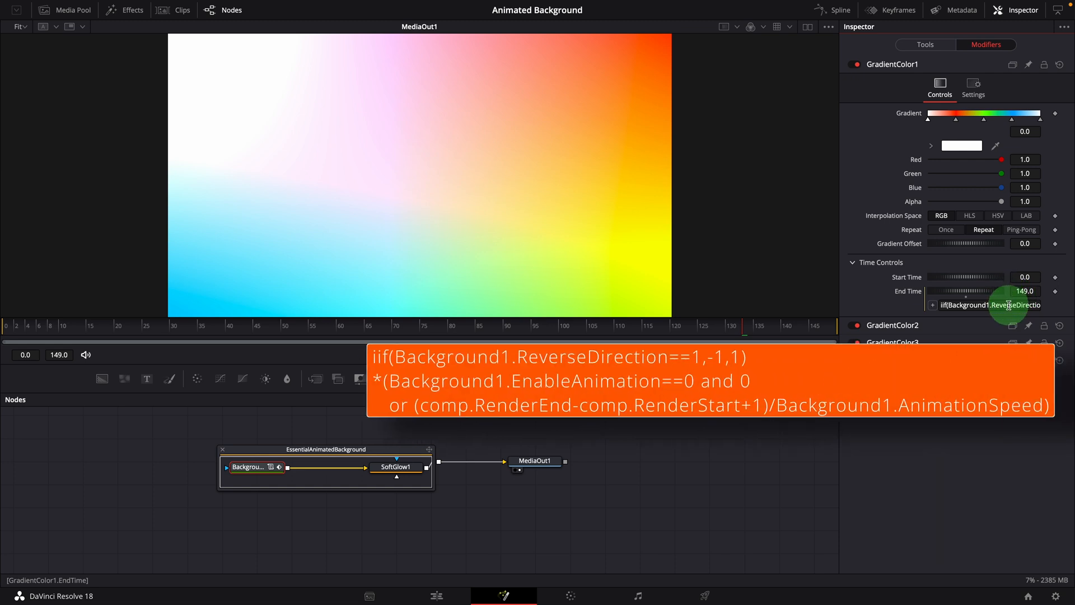
mouse_move(1029, 307)
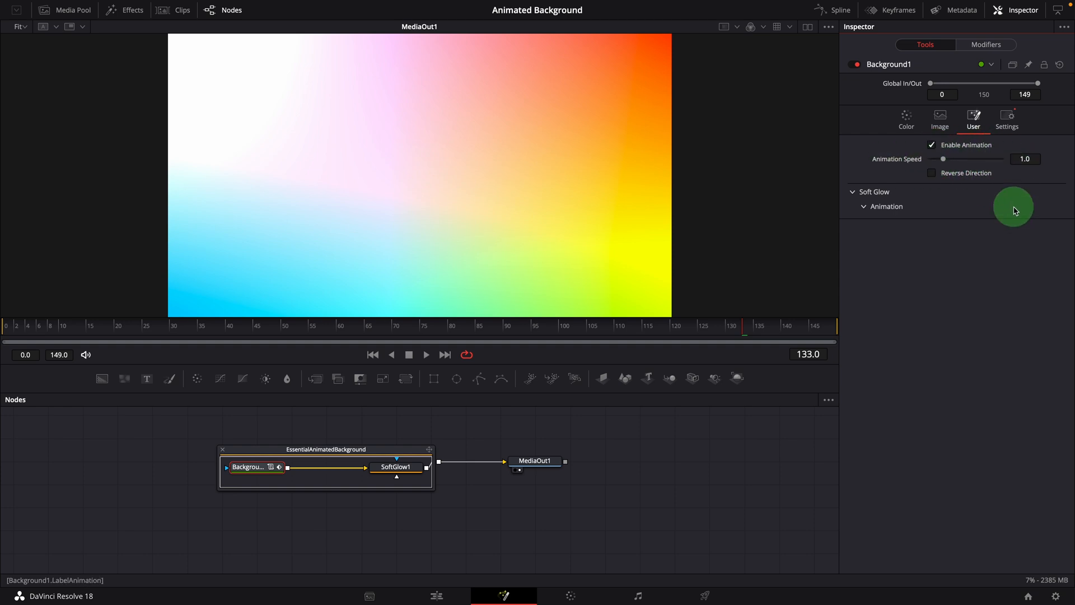
Step: View Background1's Color gradient, then inspect the Frame Render Script in Settings
left_click(905, 119)
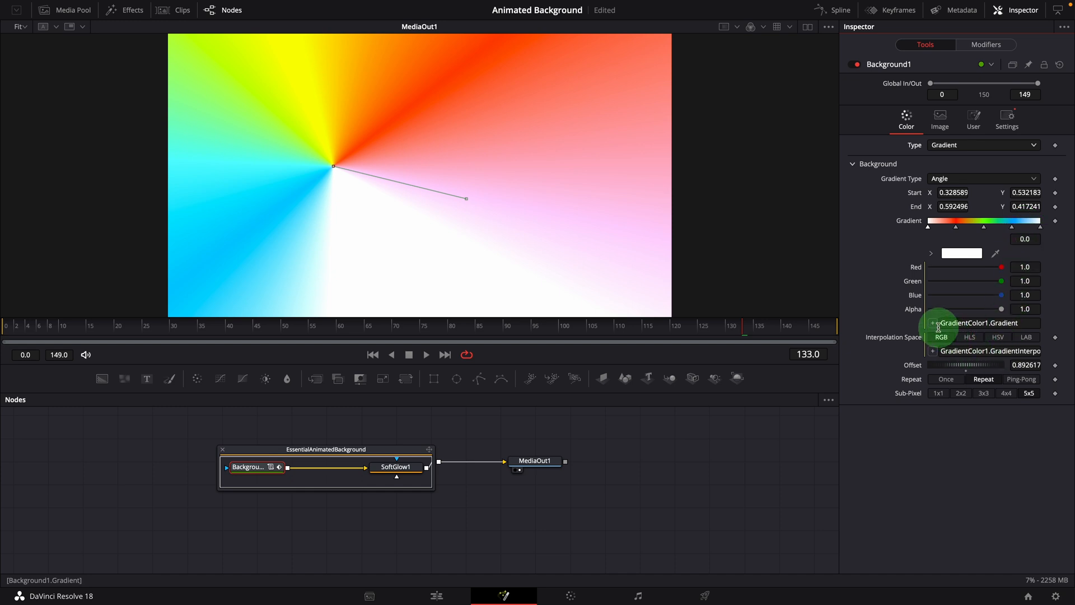
mouse_move(1011, 334)
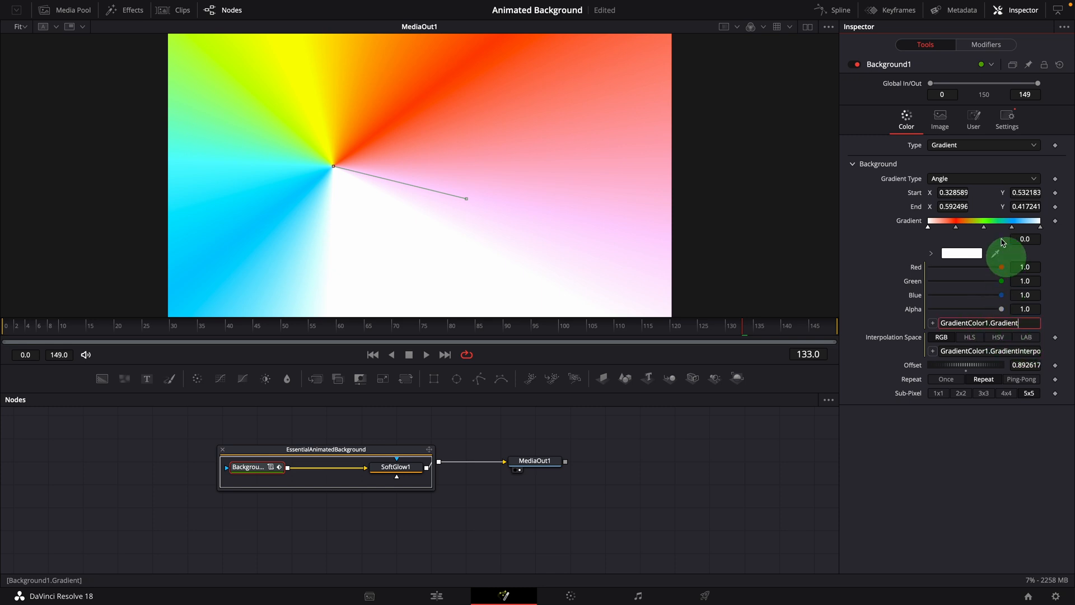
left_click(1007, 117)
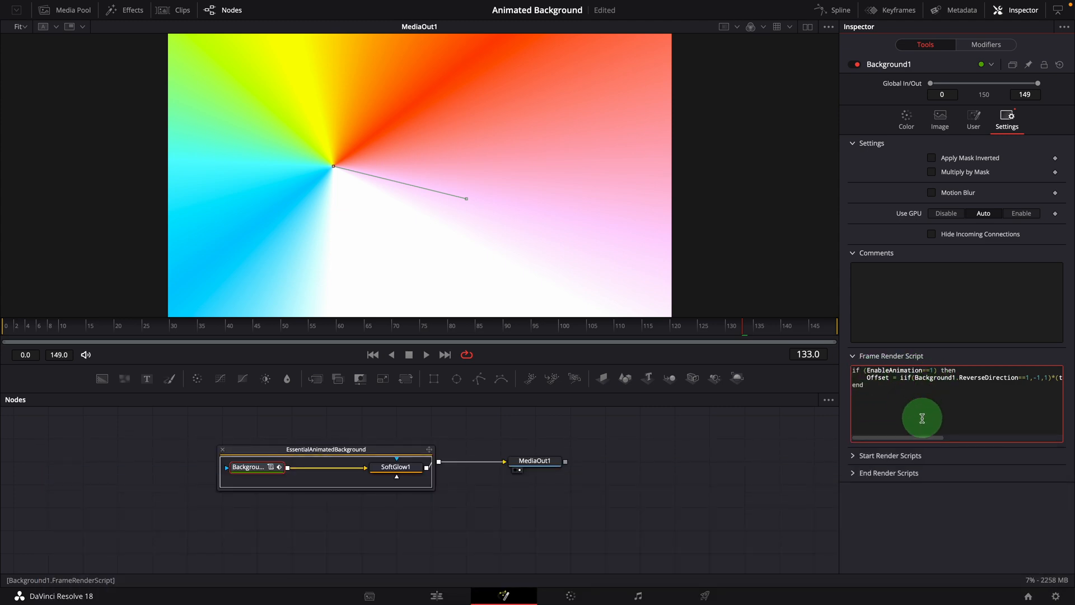
left_click(326, 449)
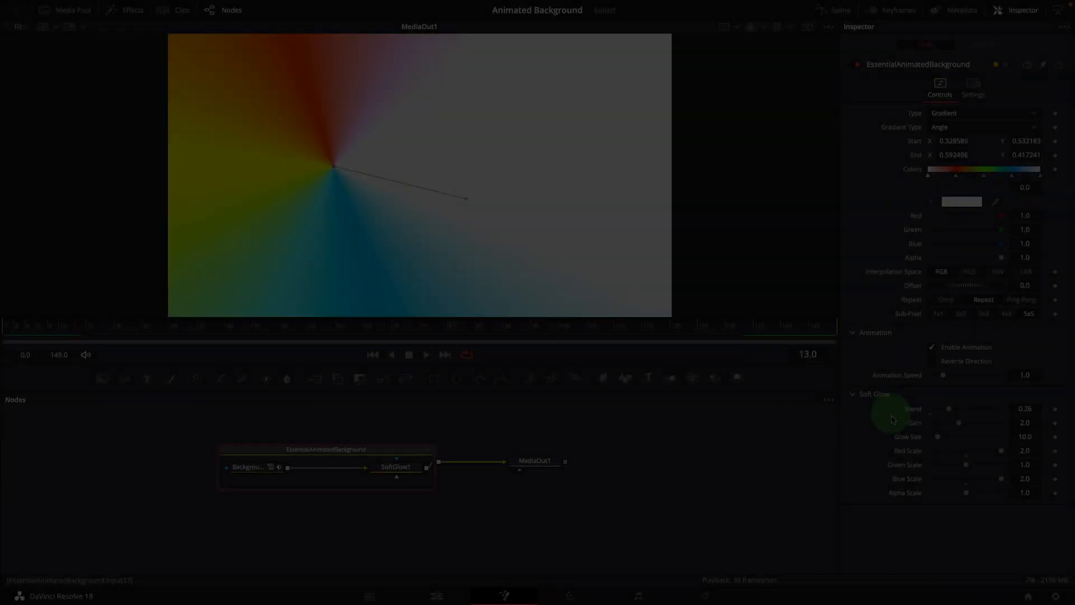